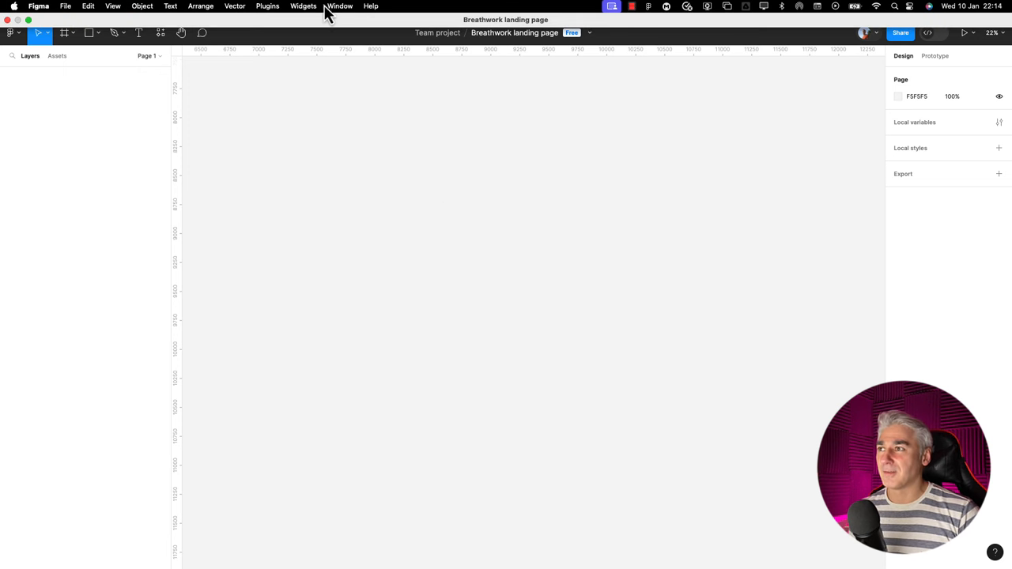
Step: Generate a breathwork facilitator landing page in Musho AI with a free-first-session-on-subscribe prompt
{"action": "left_click", "coordinate": [282, 6]}
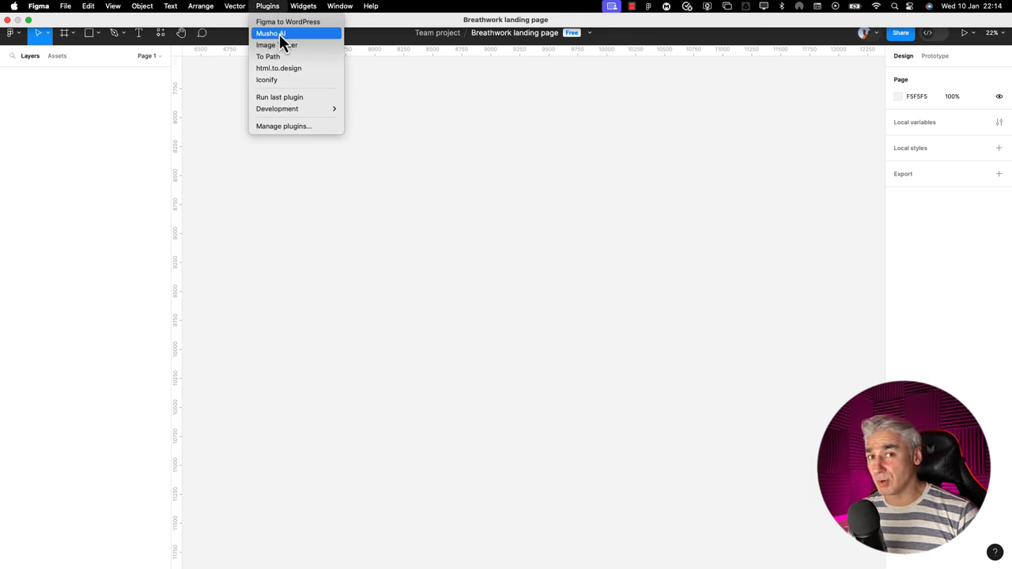
{"action": "left_click", "coordinate": [276, 31]}
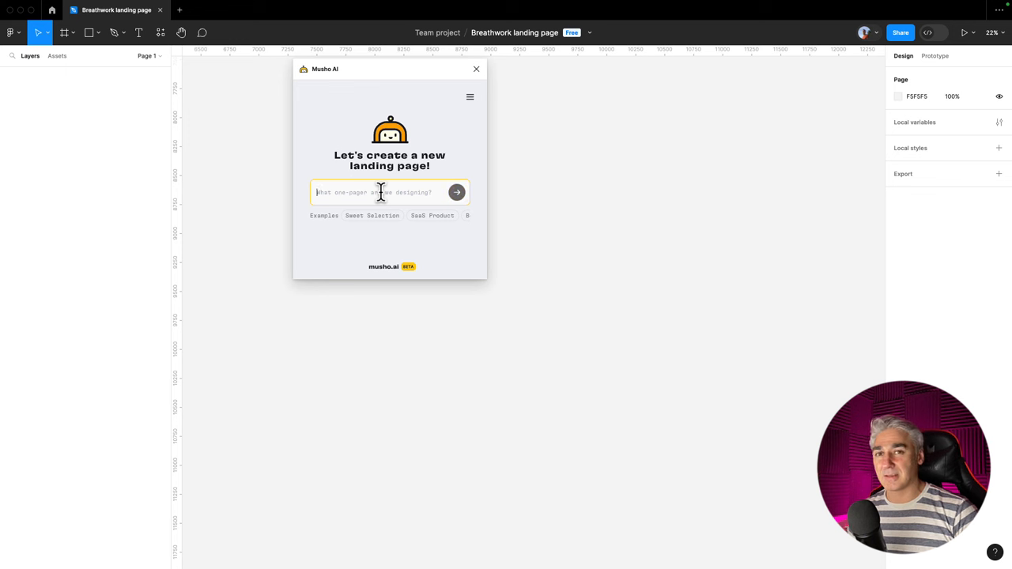
{"action": "type", "text": "A landing page for a breathwork facilitor wi"}
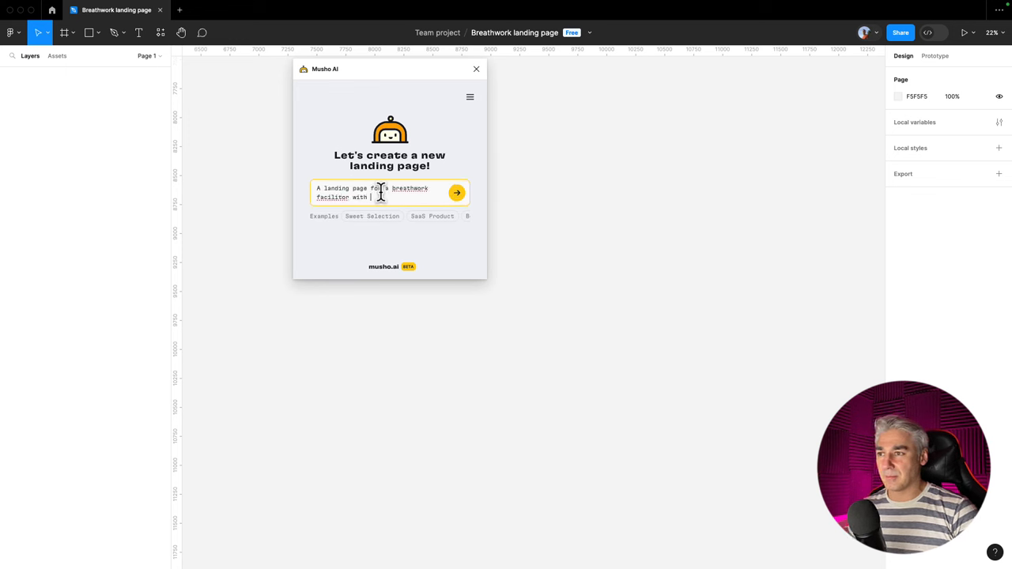
{"action": "type", "text": "the first session for free when subscribing"}
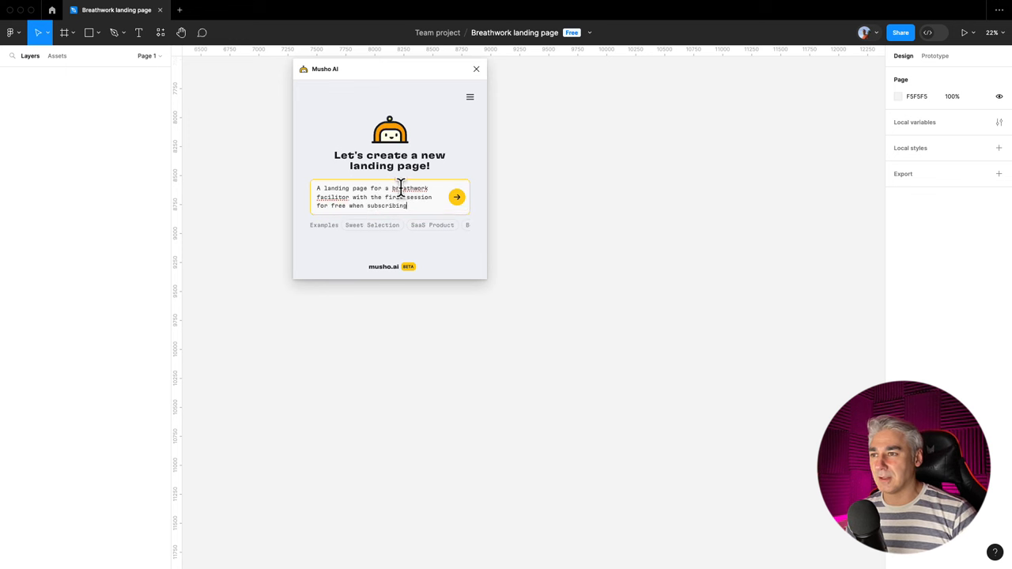
{"action": "left_click", "coordinate": [458, 196]}
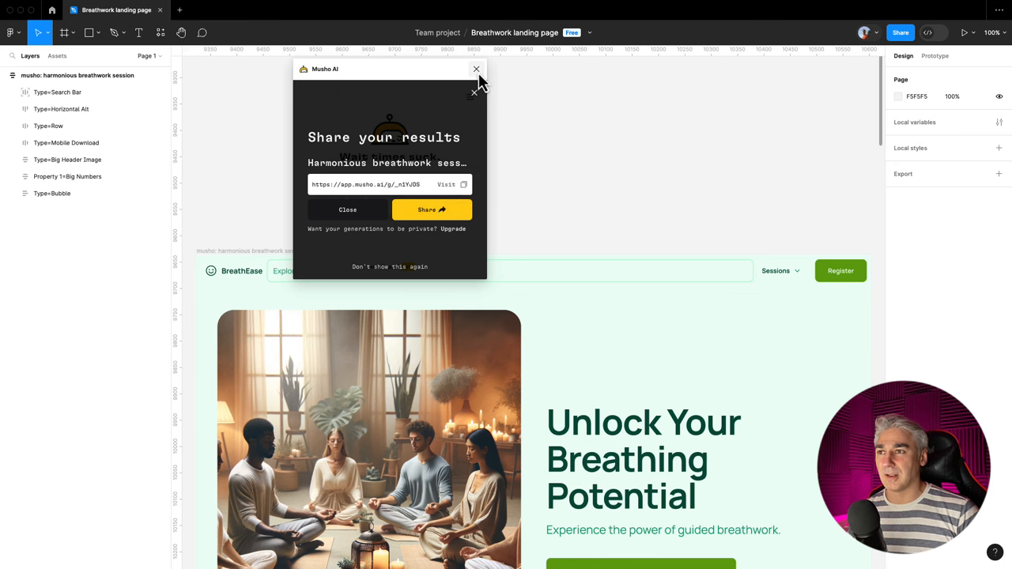
Step: Dismiss the Musho share dialog and scroll the generated page down to the footer
{"action": "left_click", "coordinate": [476, 69]}
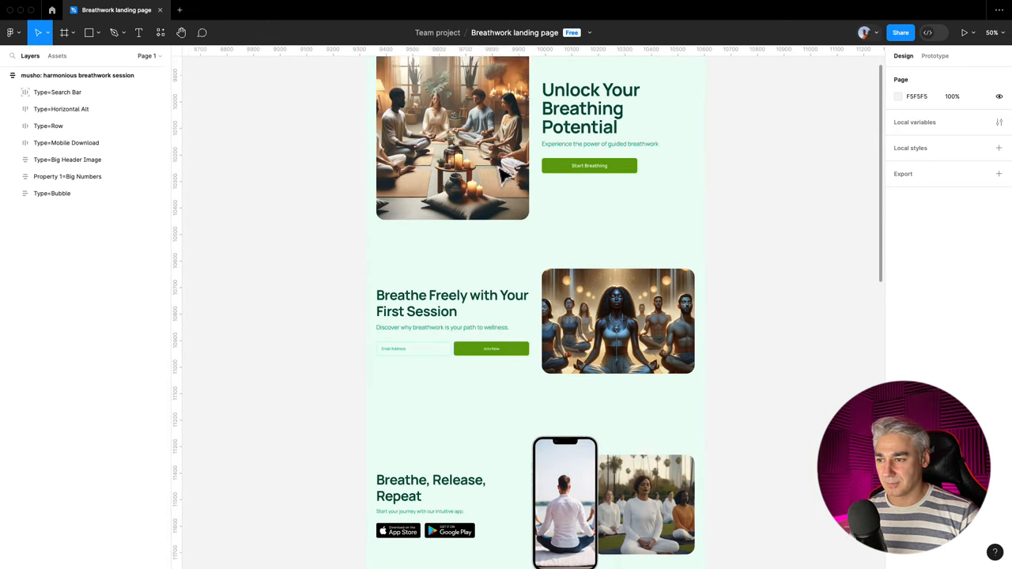
{"action": "scroll", "scroll_direction": "down", "scroll_amount": 3}
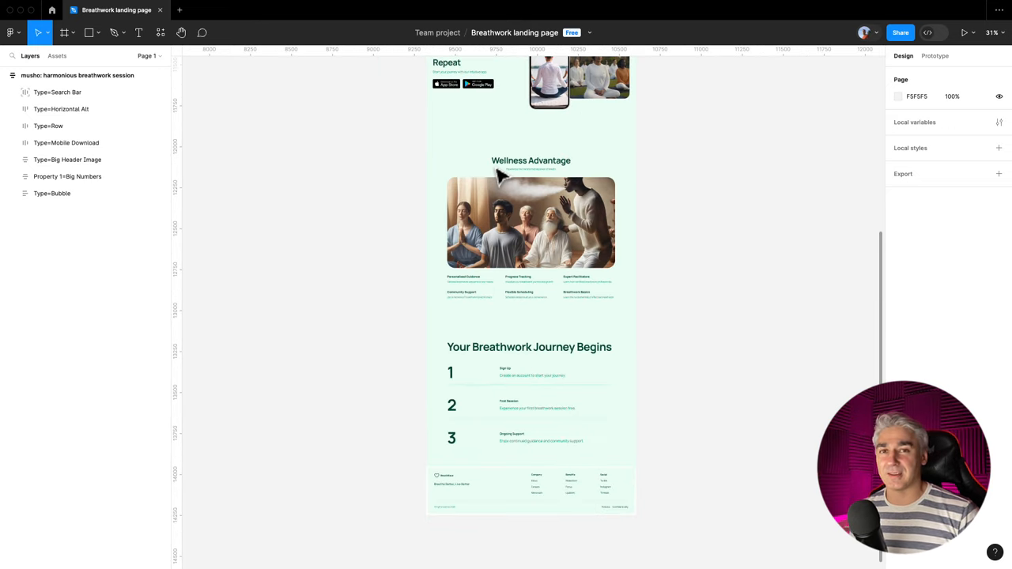
{"action": "scroll", "scroll_direction": "down", "scroll_amount": 3}
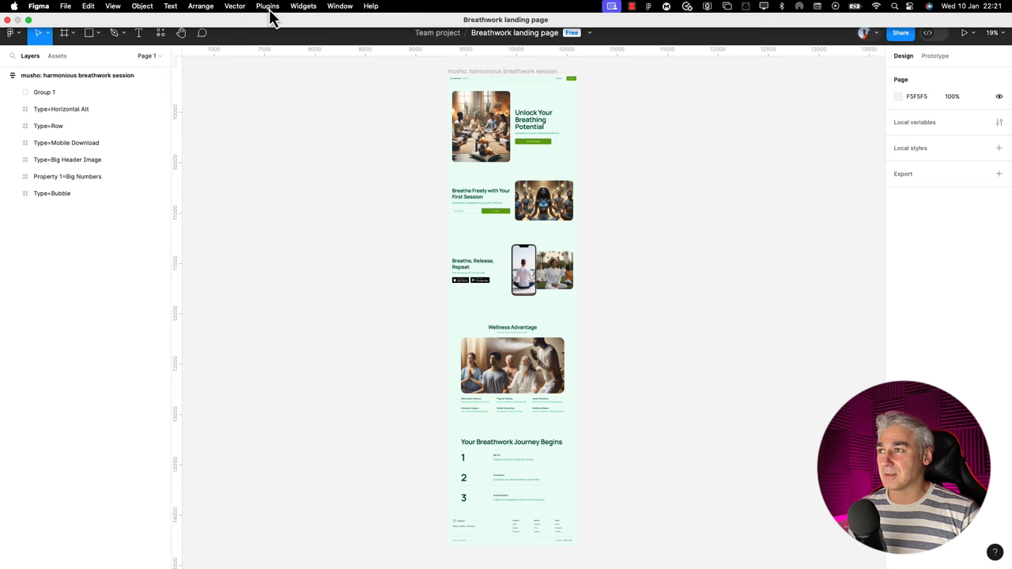
Step: Start the Figma to WordPress plugin with the email benjamin@... entered
{"action": "left_click", "coordinate": [288, 6]}
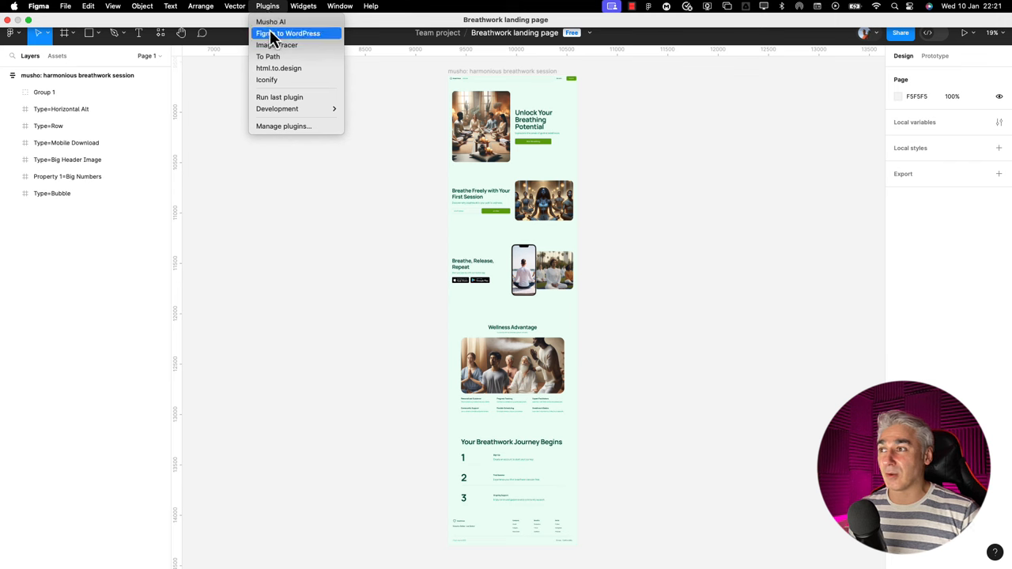
{"action": "left_click", "coordinate": [293, 33]}
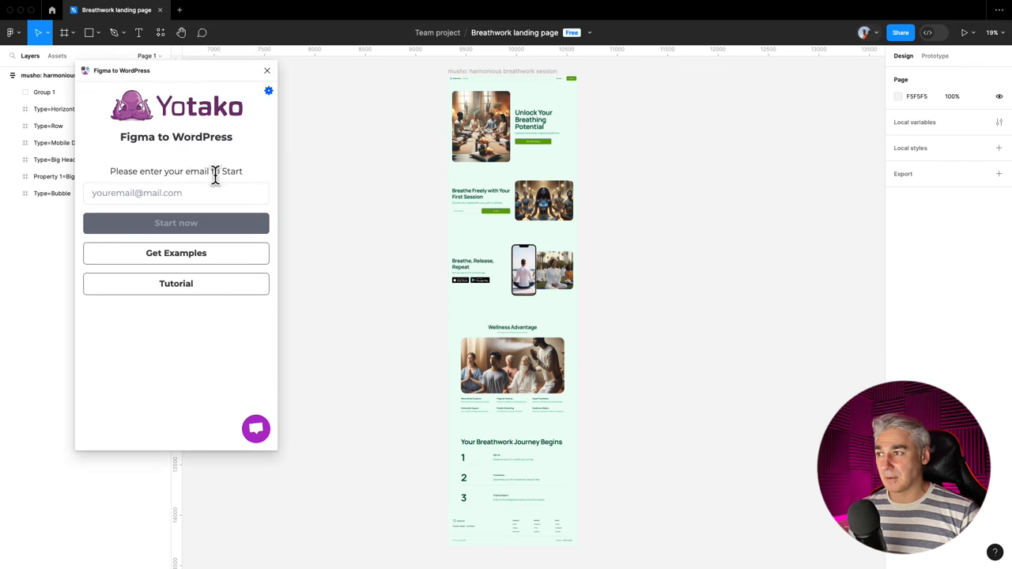
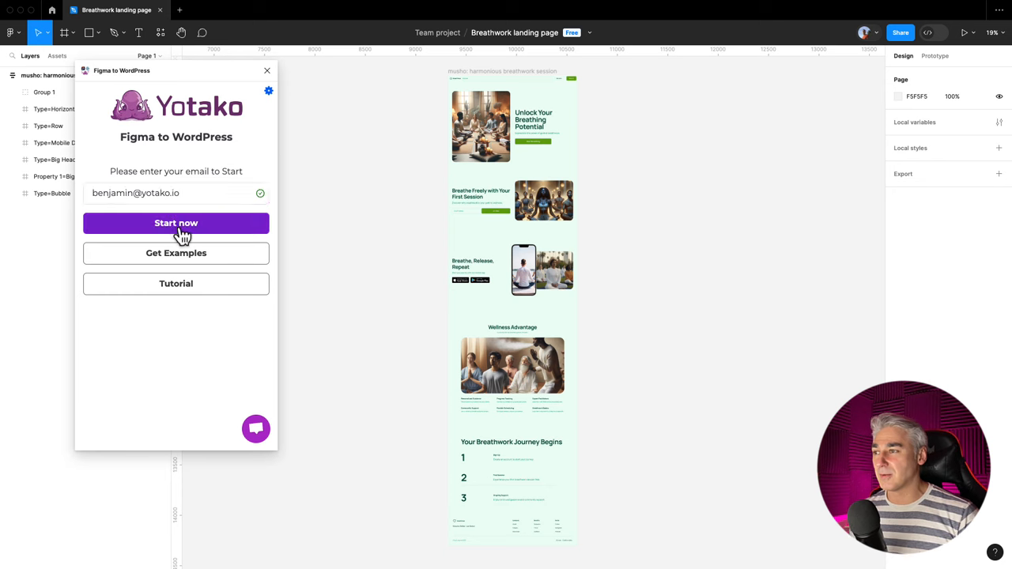
{"action": "left_click", "coordinate": [175, 223]}
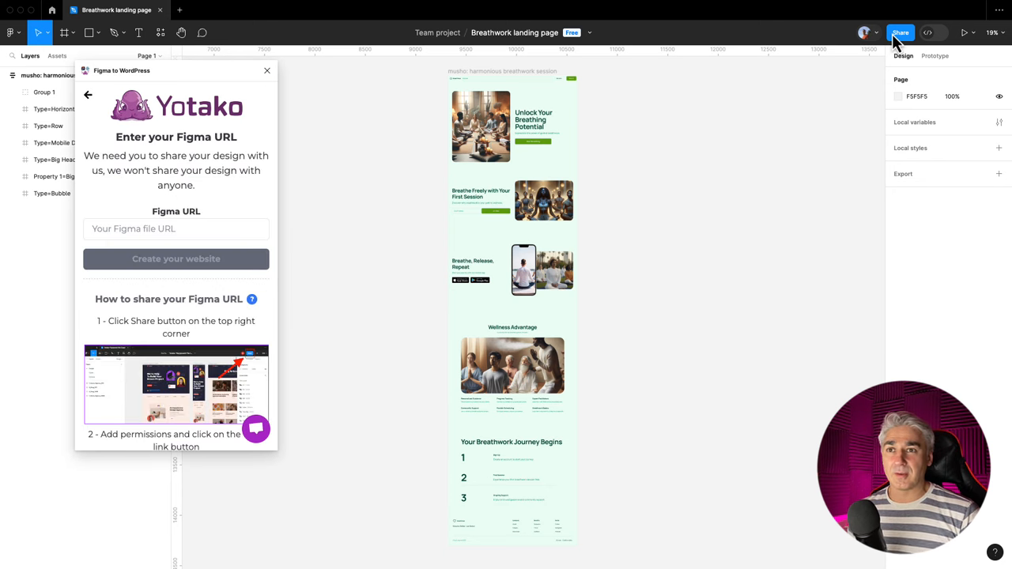
Step: Copy the file's share link into the plugin's Figma URL field and create the website
{"action": "left_click", "coordinate": [899, 32]}
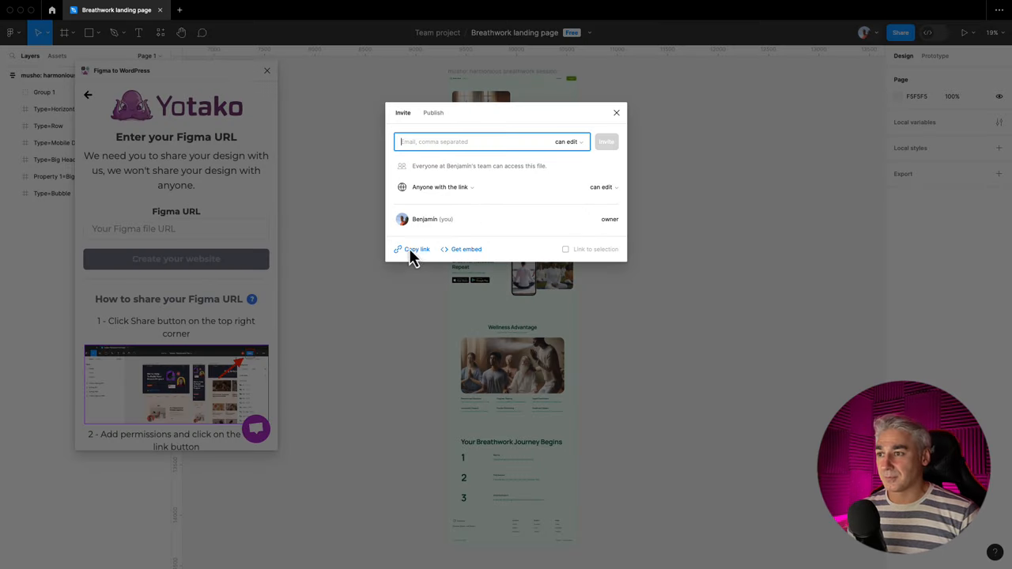
{"action": "left_click", "coordinate": [414, 249]}
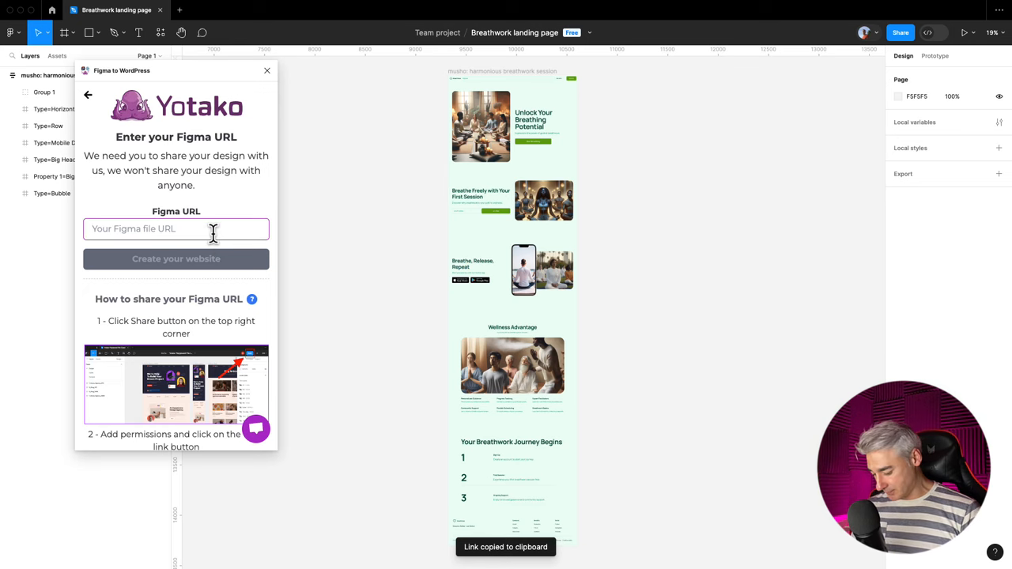
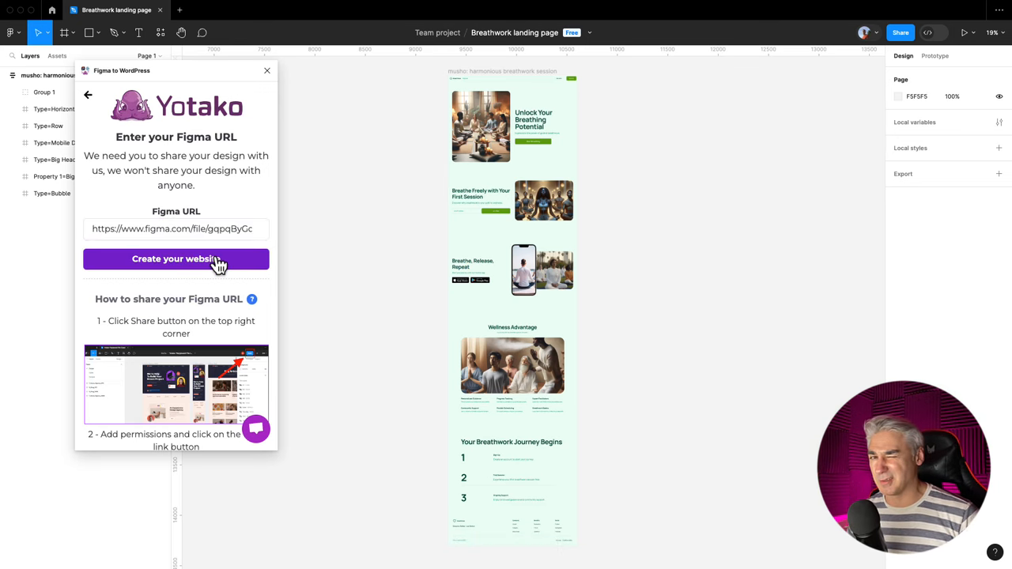
{"action": "left_click", "coordinate": [176, 259]}
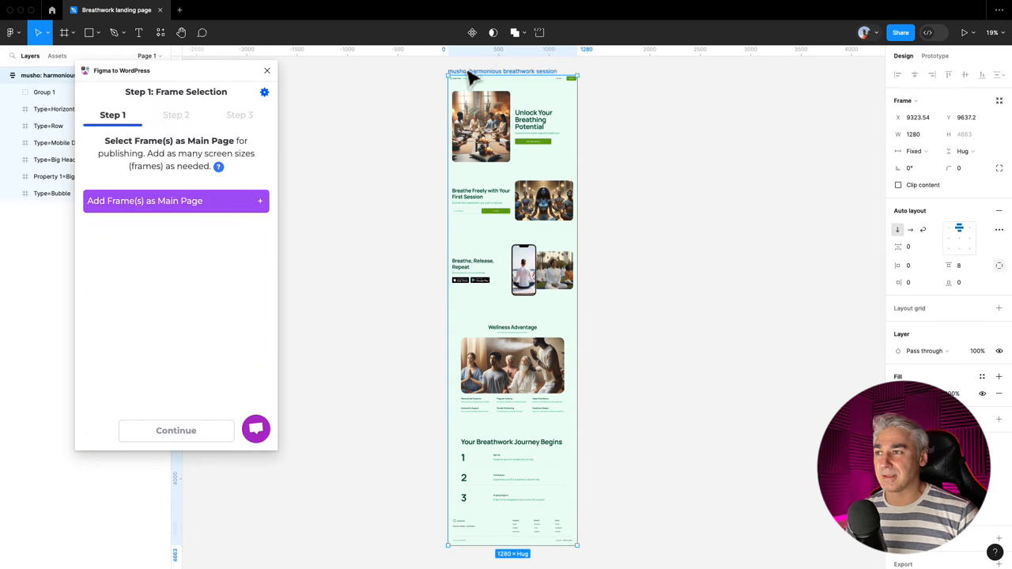
Step: Add the landing page frame as the main page and continue to the Yotako AI run
{"action": "left_click", "coordinate": [176, 200]}
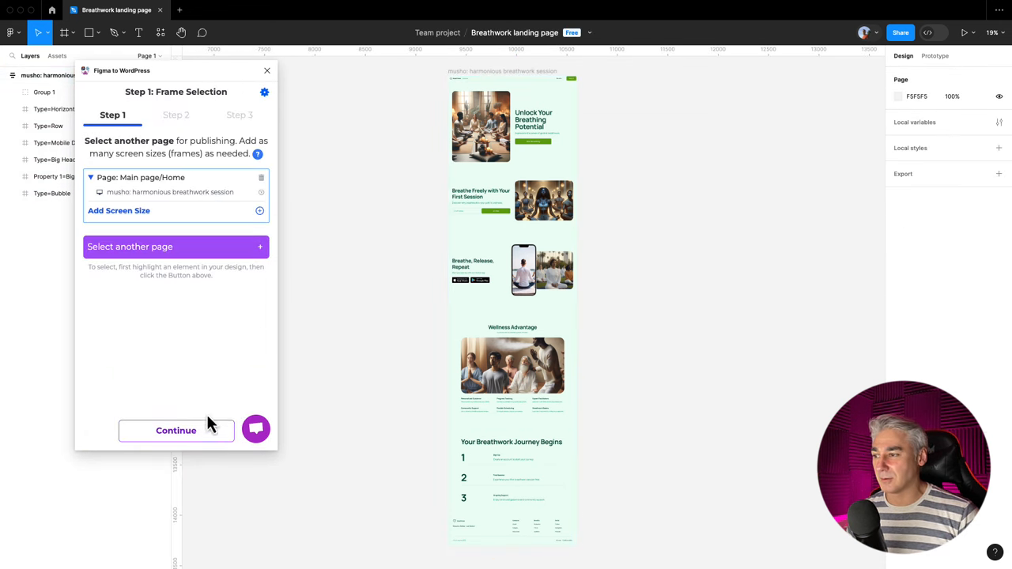
{"action": "left_click", "coordinate": [176, 430]}
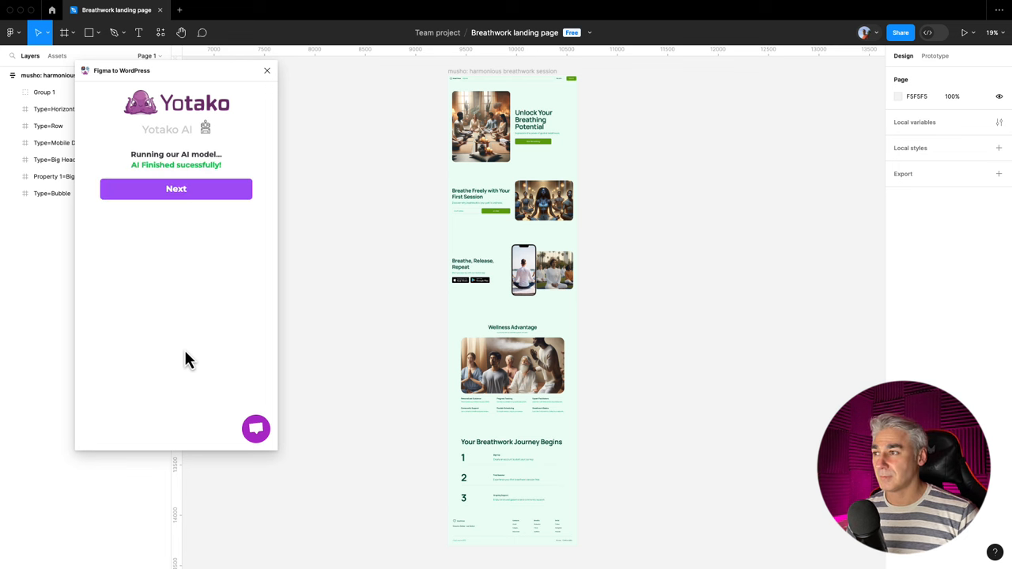
{"action": "mouse_move", "coordinate": [184, 193]}
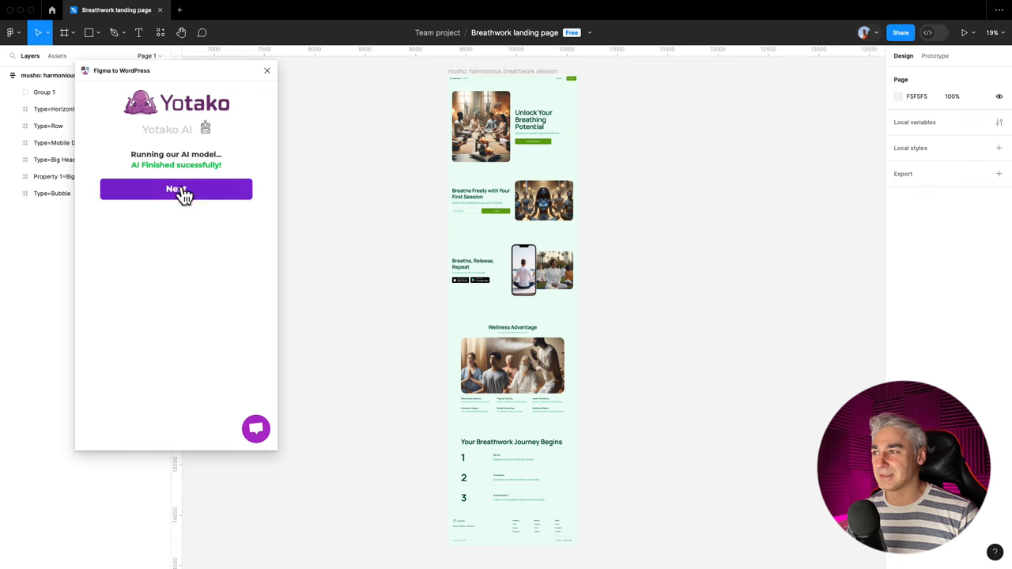
Step: Accept the detected elements and the summary so Yotako builds the WordPress site
{"action": "left_click", "coordinate": [176, 190]}
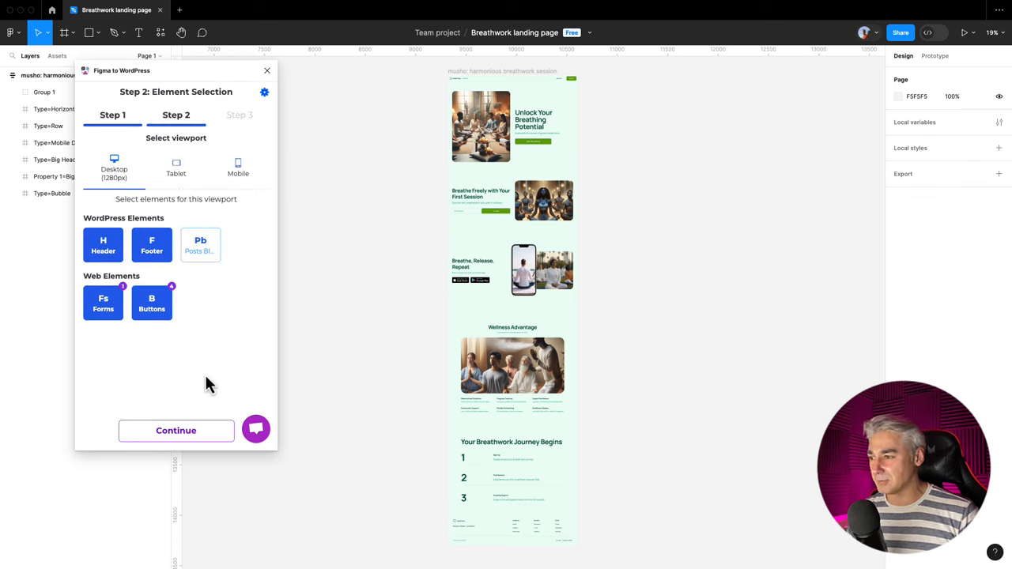
{"action": "left_click", "coordinate": [176, 431]}
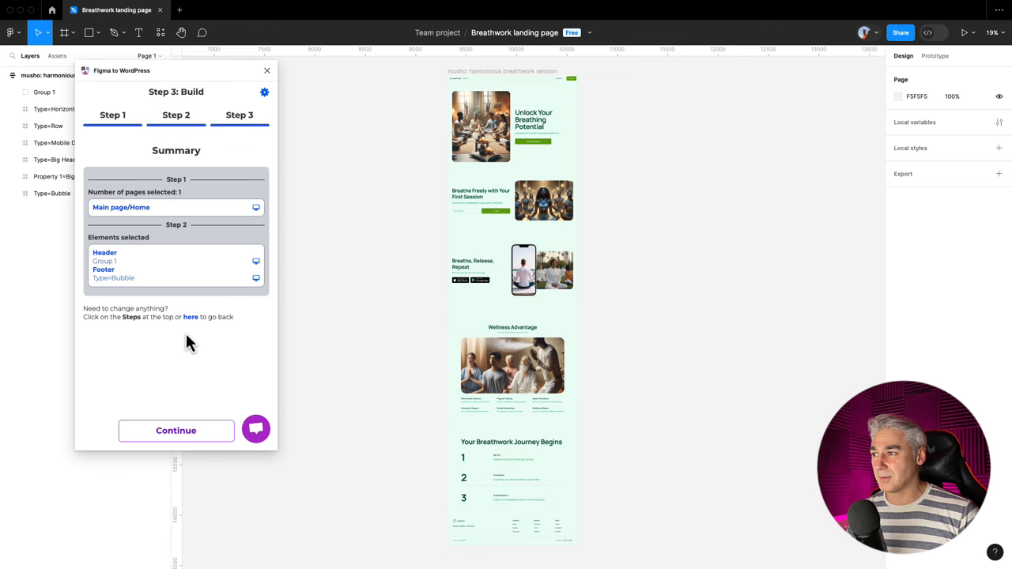
{"action": "left_click", "coordinate": [176, 430]}
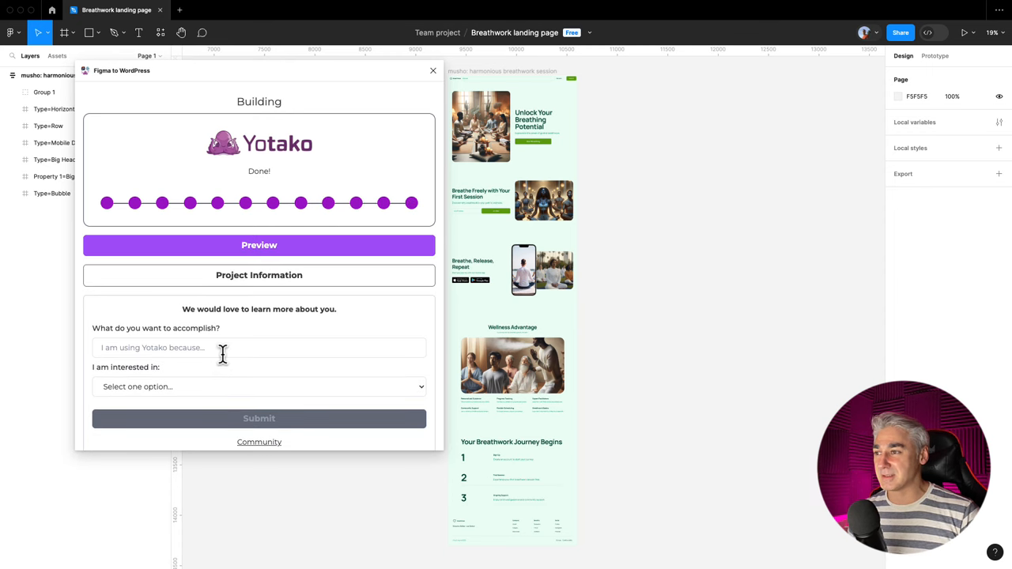
{"action": "mouse_move", "coordinate": [291, 252]}
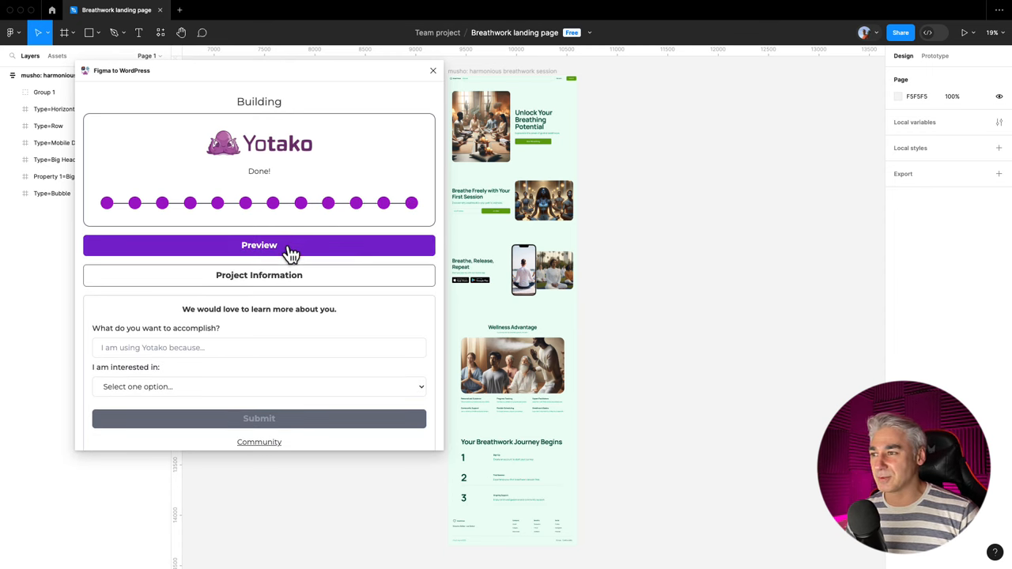
Step: Launch the browser preview of the built WordPress site
{"action": "left_click", "coordinate": [259, 245]}
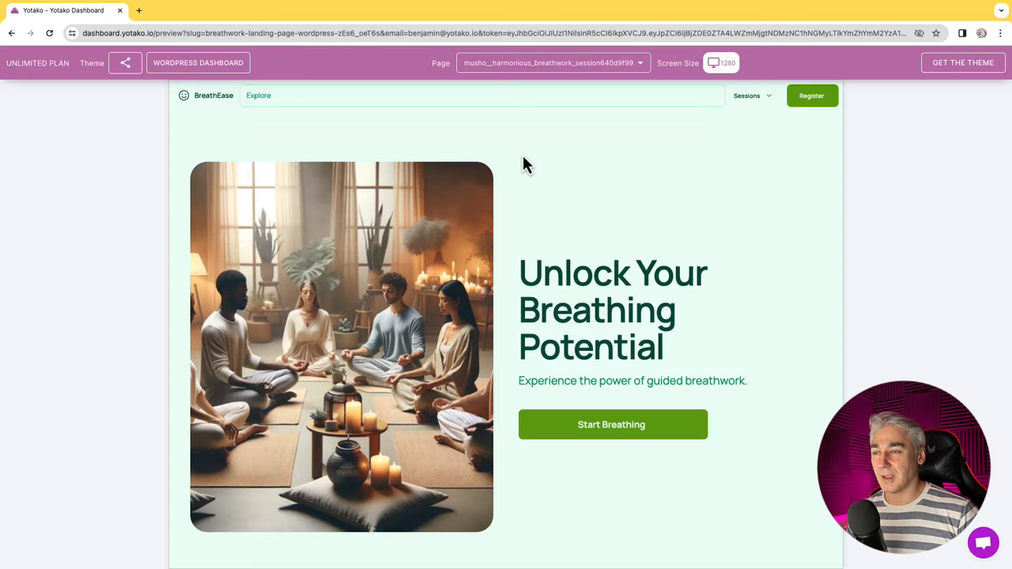
{"action": "mouse_move", "coordinate": [533, 164]}
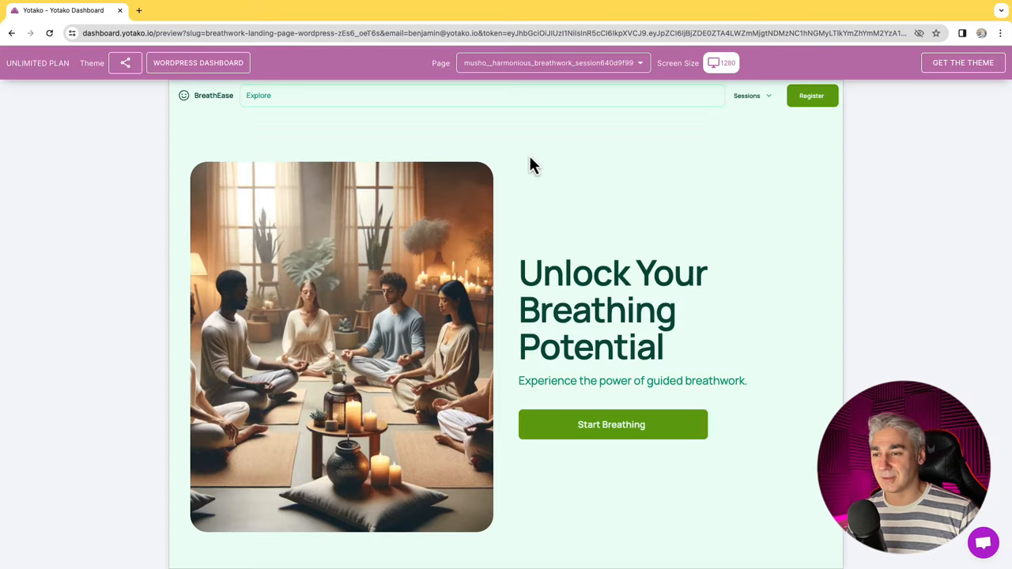
{"action": "scroll", "scroll_direction": "down", "scroll_amount": 3}
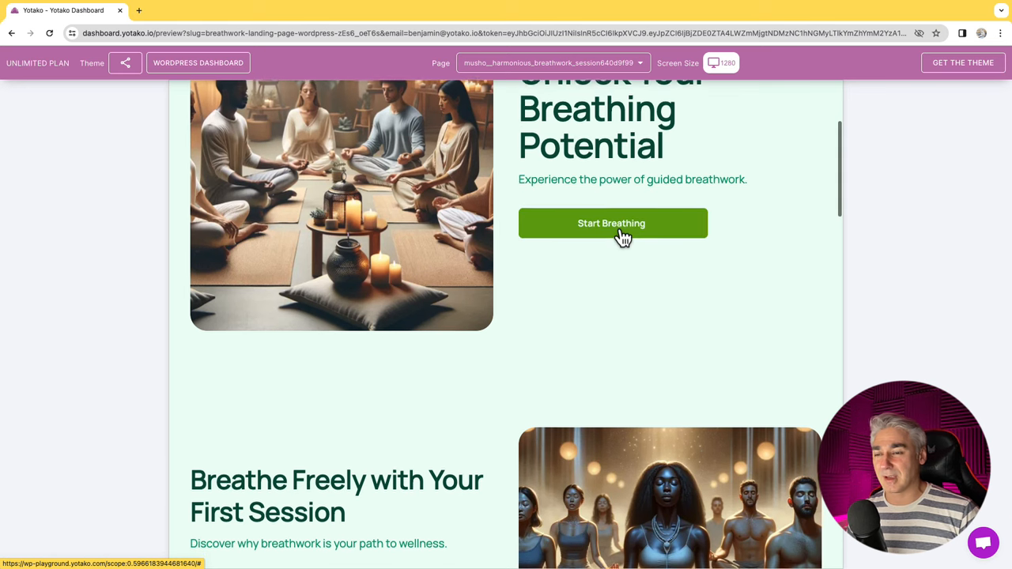
{"action": "scroll", "scroll_direction": "down", "scroll_amount": 3}
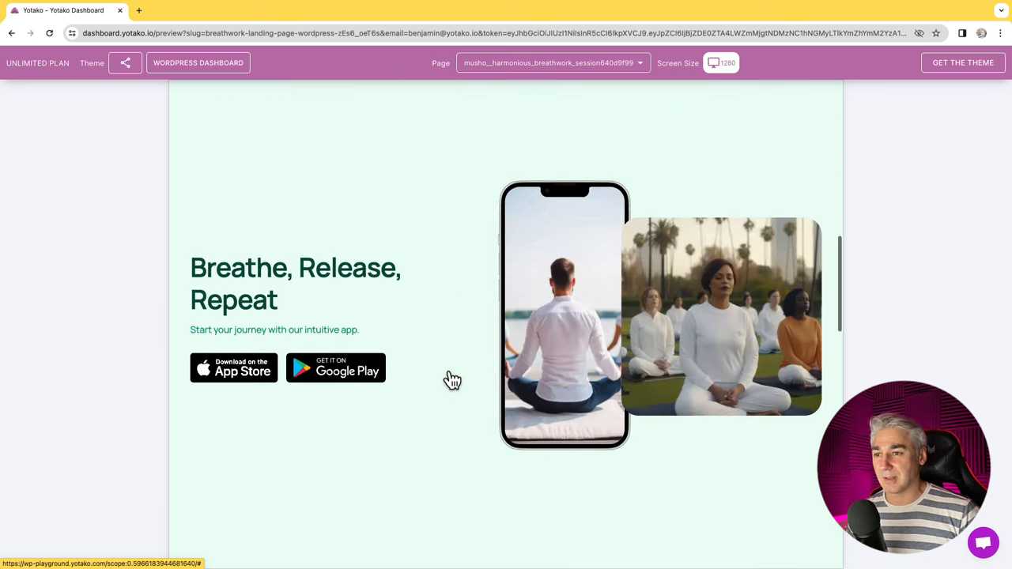
{"action": "scroll", "scroll_direction": "down", "scroll_amount": 3}
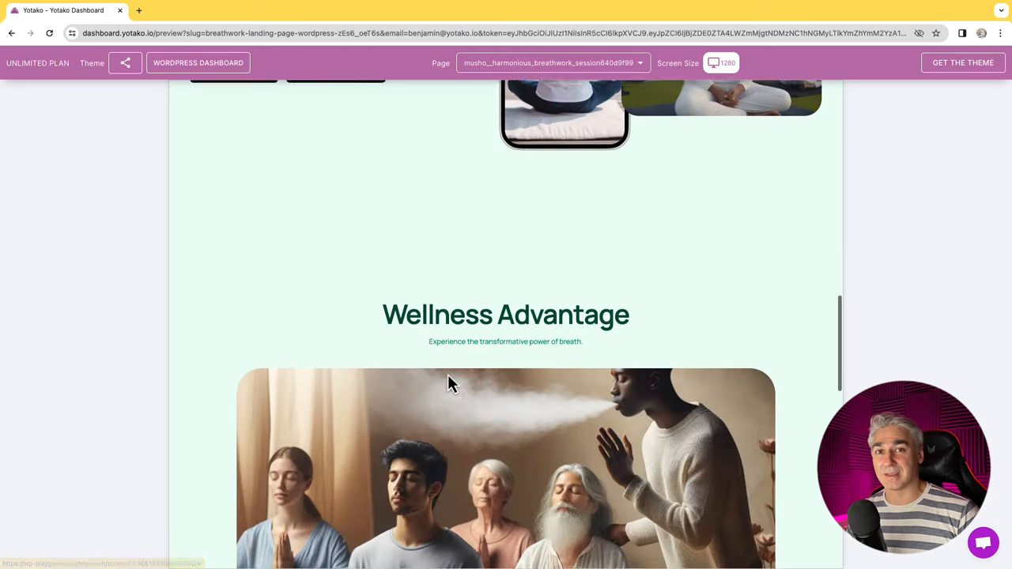
{"action": "scroll", "scroll_direction": "down", "scroll_amount": 3}
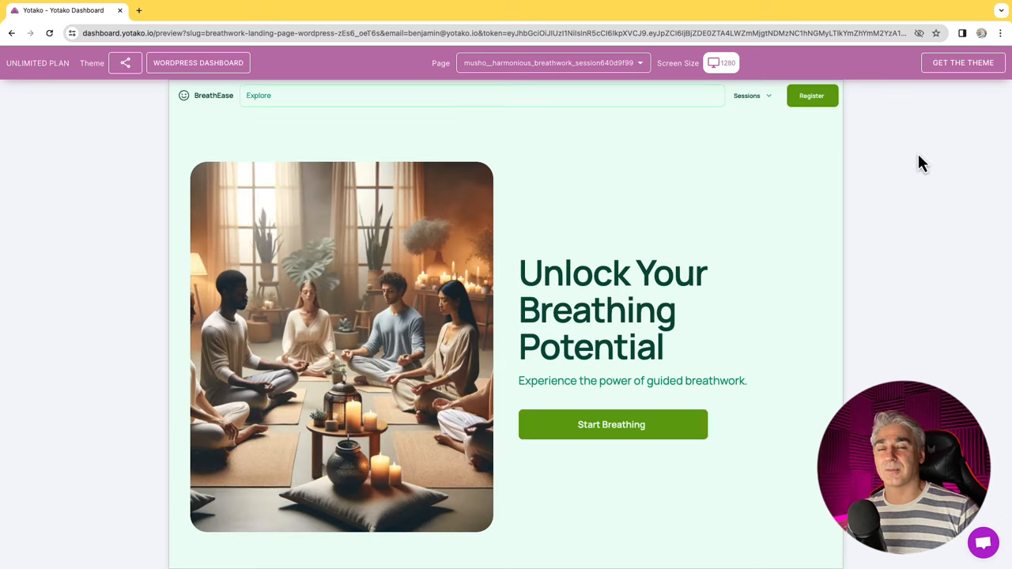
{"action": "mouse_move", "coordinate": [943, 88]}
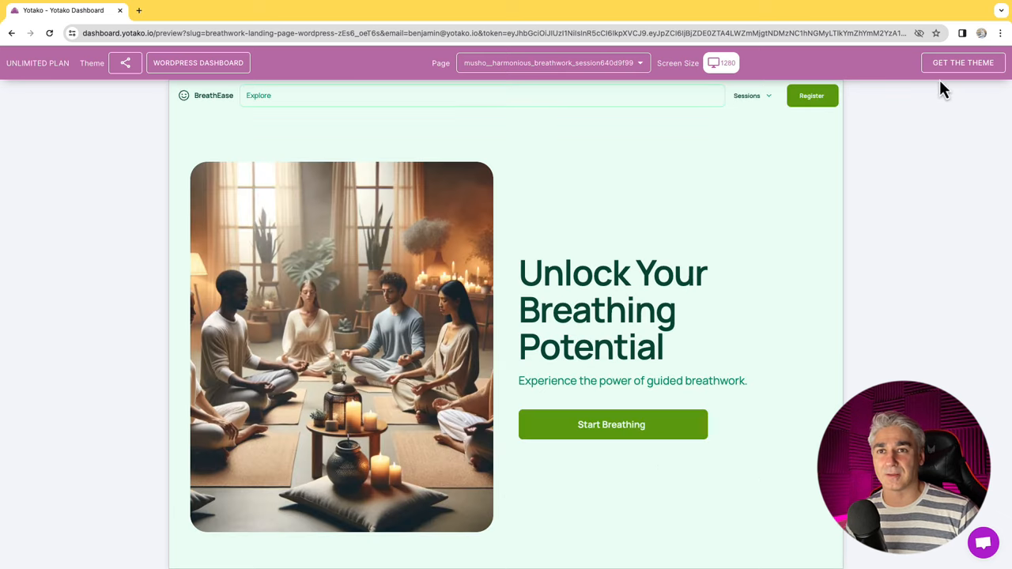
Step: Publish the theme on Yotako Hosting and deploy it under the Free plan
{"action": "left_click", "coordinate": [964, 63]}
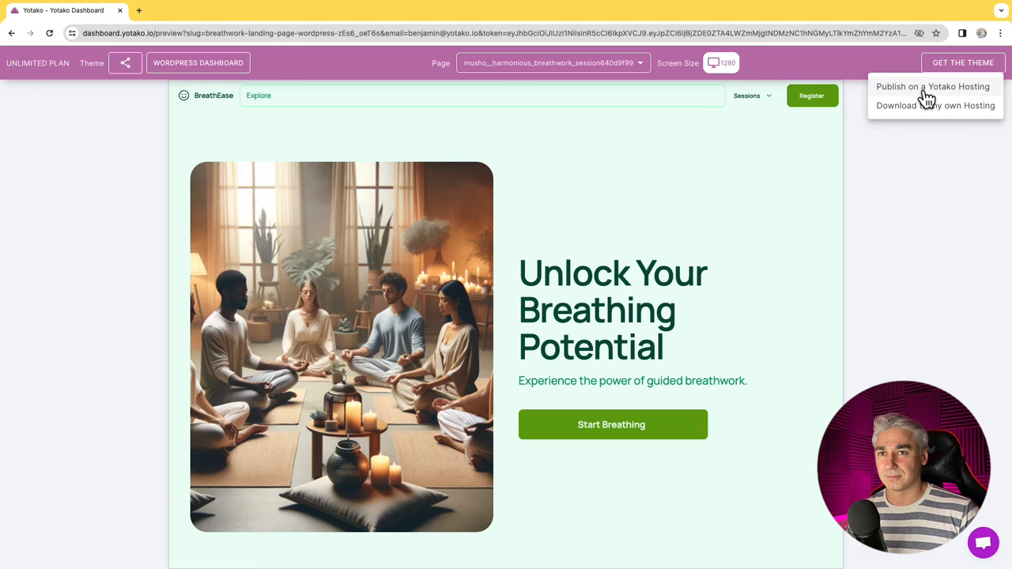
{"action": "left_click", "coordinate": [931, 87]}
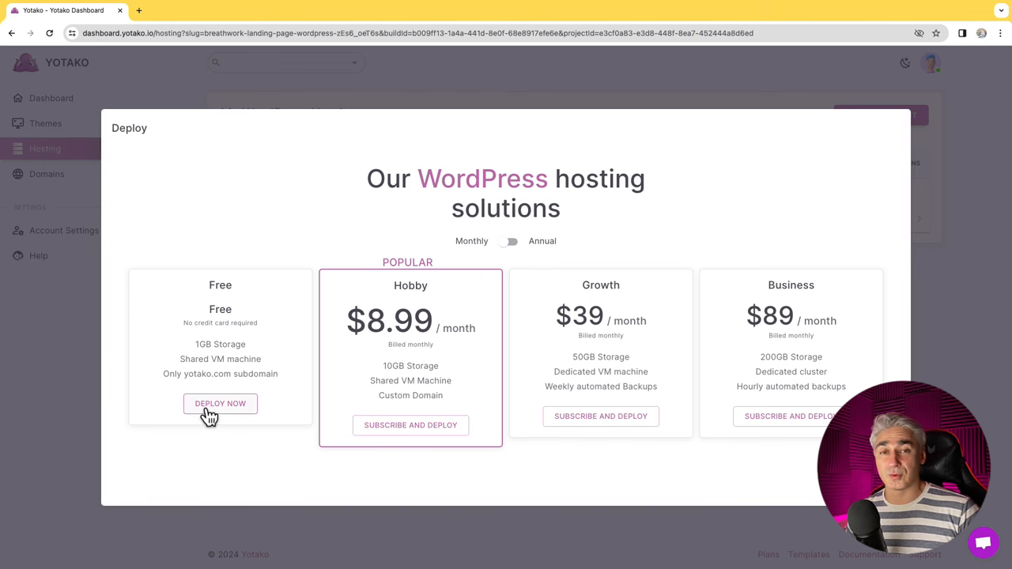
{"action": "left_click", "coordinate": [220, 405]}
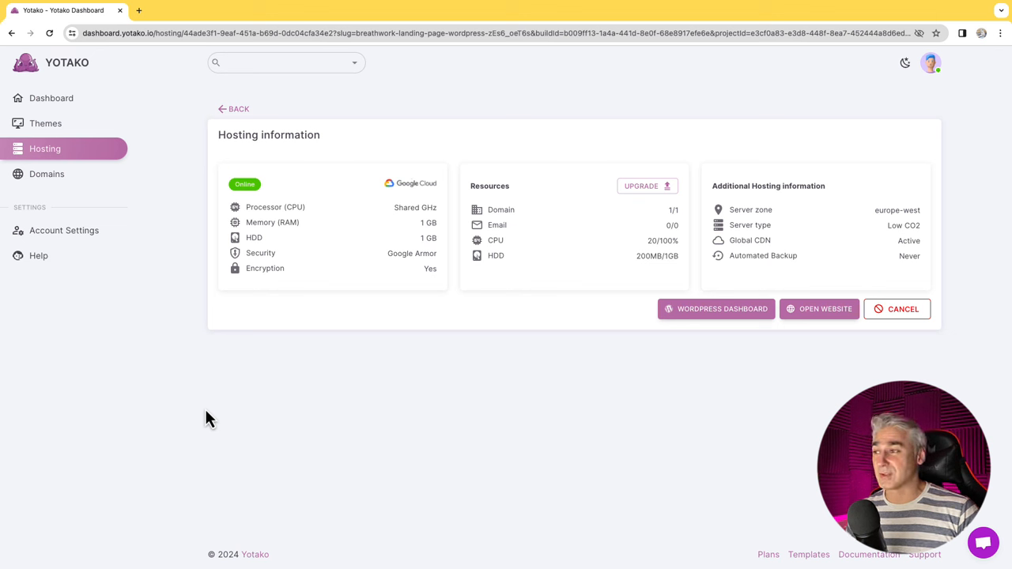
{"action": "mouse_move", "coordinate": [67, 182]}
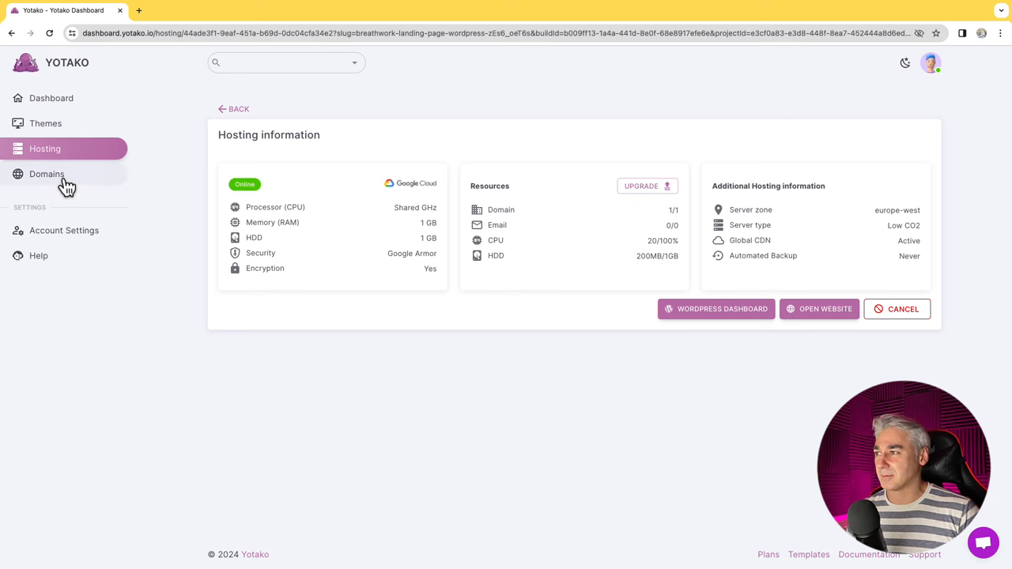
{"action": "mouse_move", "coordinate": [67, 184]}
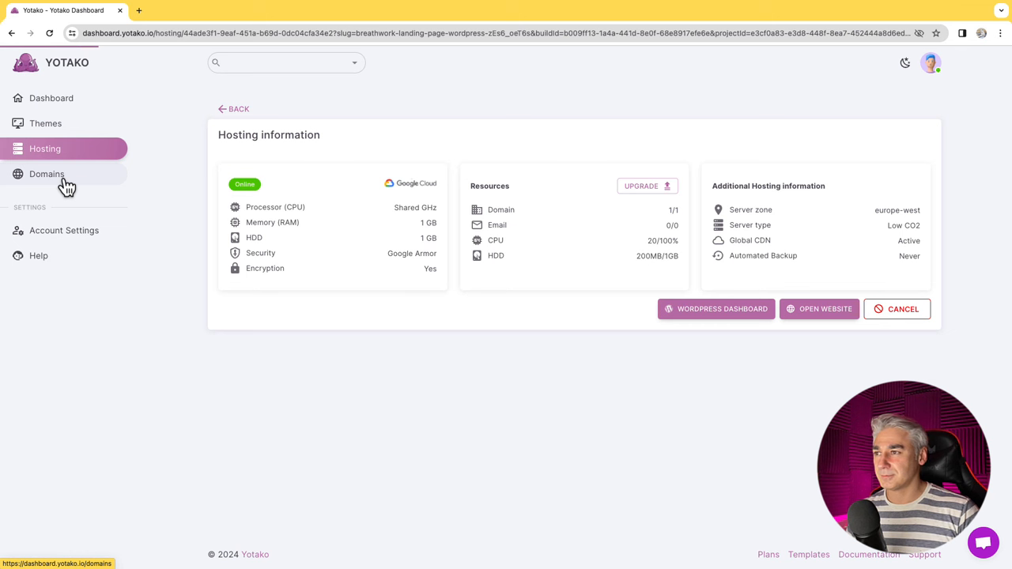
Step: Go to the Domains list from the hosting information page
{"action": "left_click", "coordinate": [46, 174]}
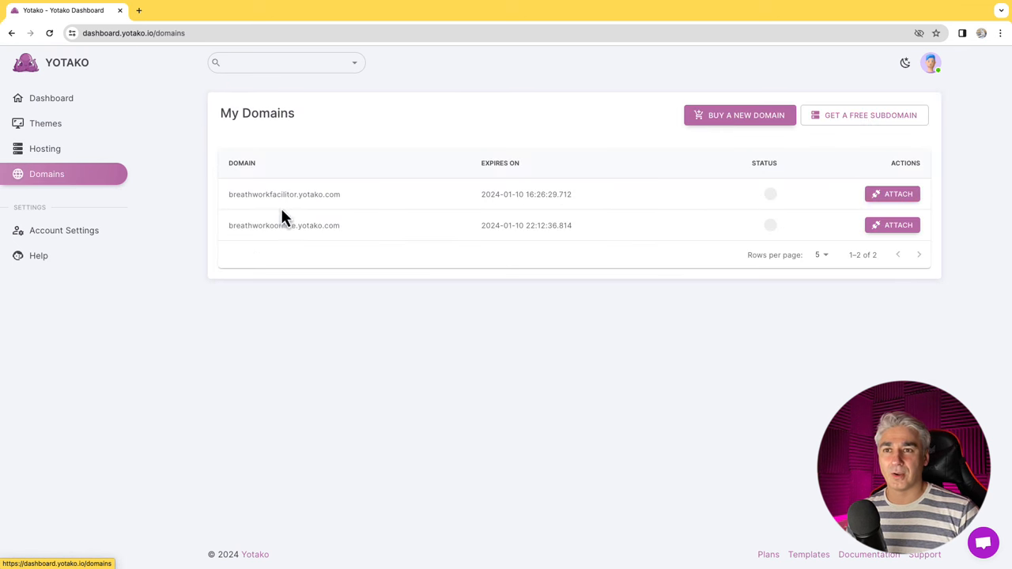
{"action": "mouse_move", "coordinate": [857, 127]}
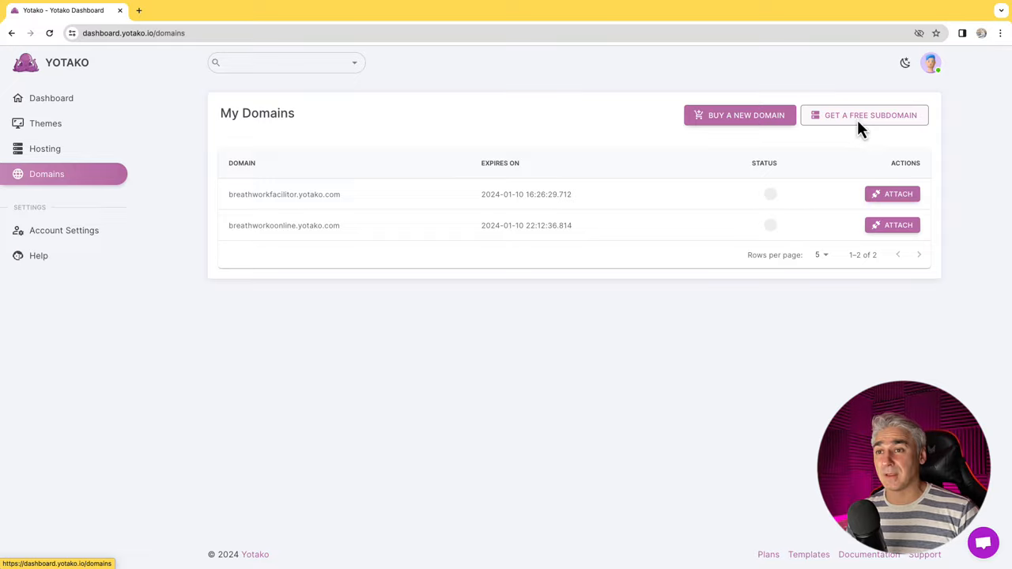
Step: Register the free subdomain breathworkfacilitator.yotako.com, declining the paid hosting add-on at checkout
{"action": "left_click", "coordinate": [863, 114]}
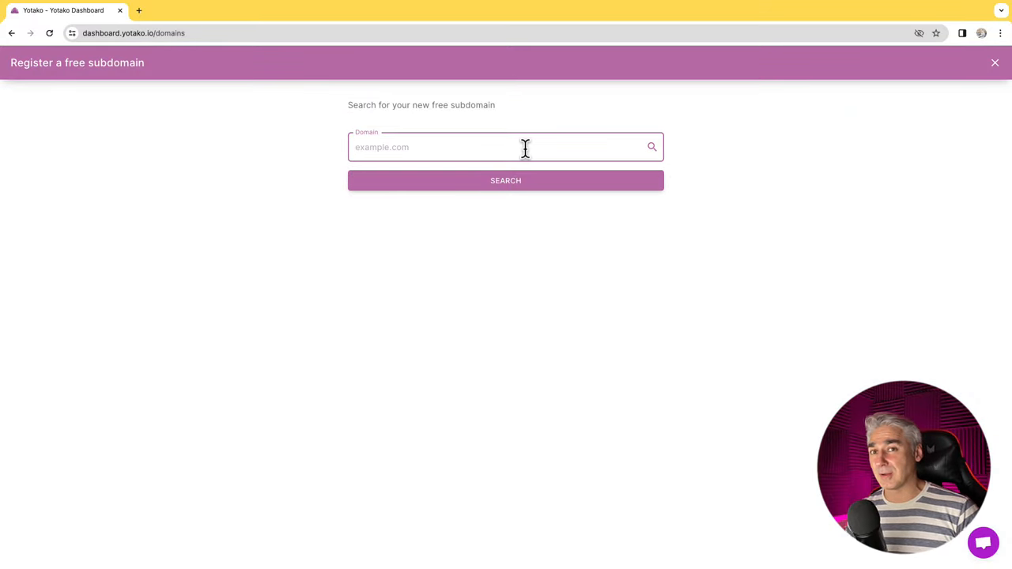
{"action": "type", "text": "breathwork"}
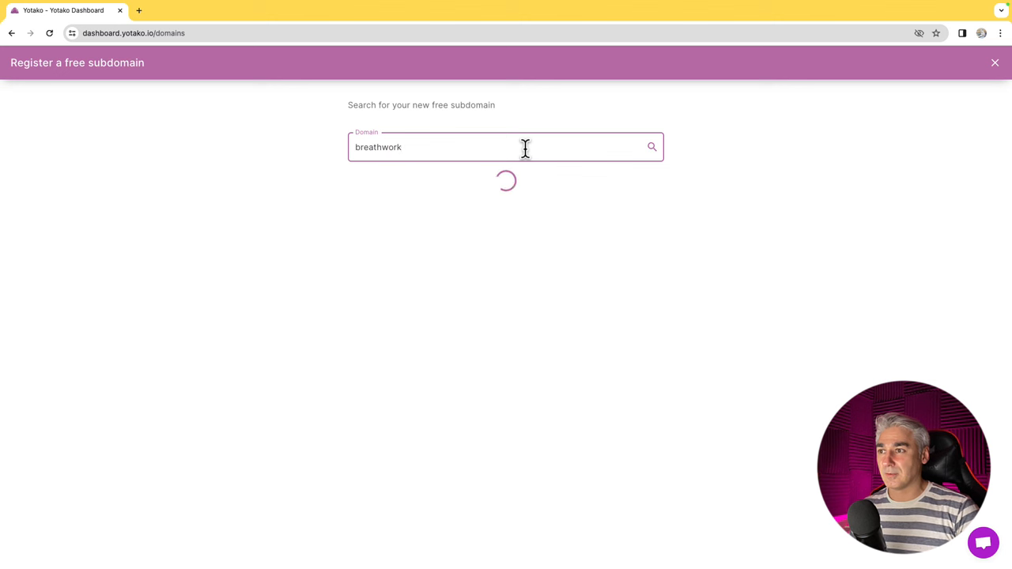
{"action": "type", "text": "facilitator"}
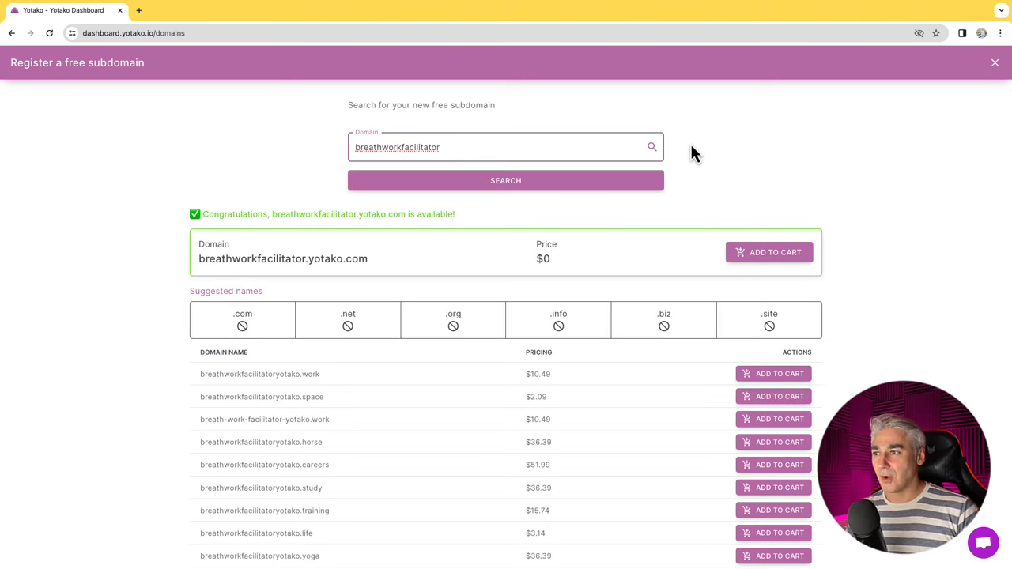
{"action": "mouse_move", "coordinate": [753, 259]}
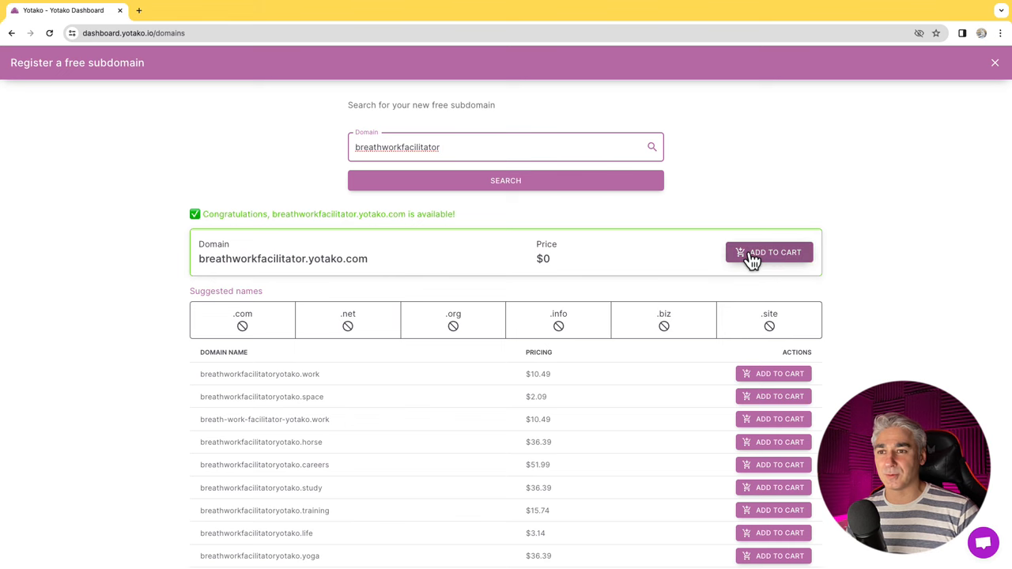
{"action": "left_click", "coordinate": [769, 251]}
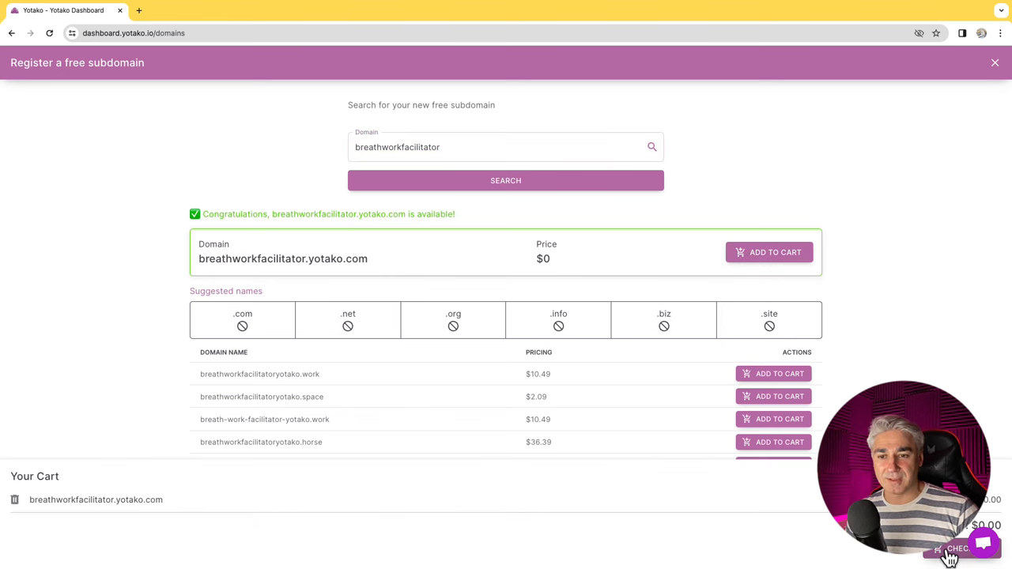
{"action": "left_click", "coordinate": [952, 549]}
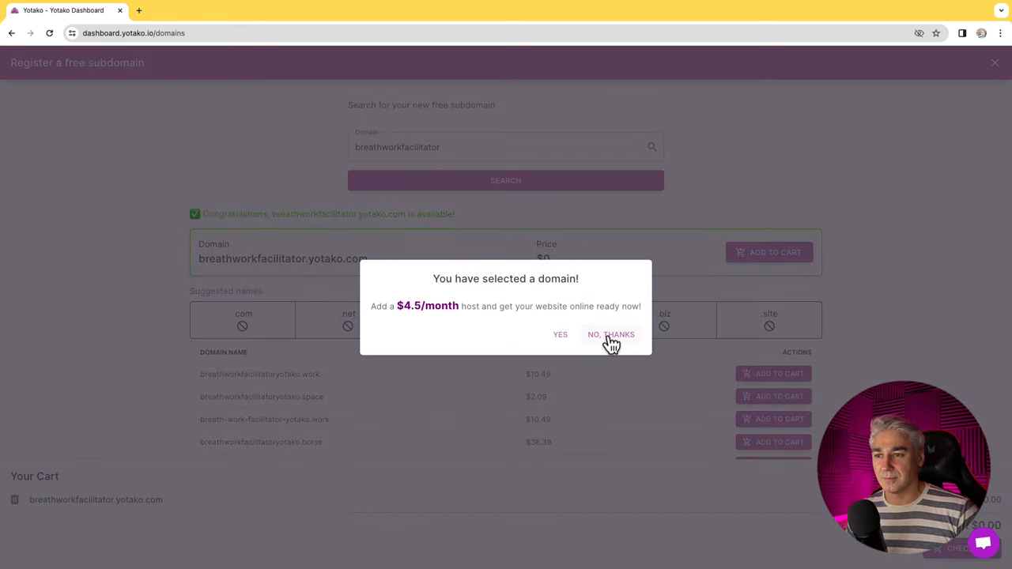
{"action": "left_click", "coordinate": [611, 335]}
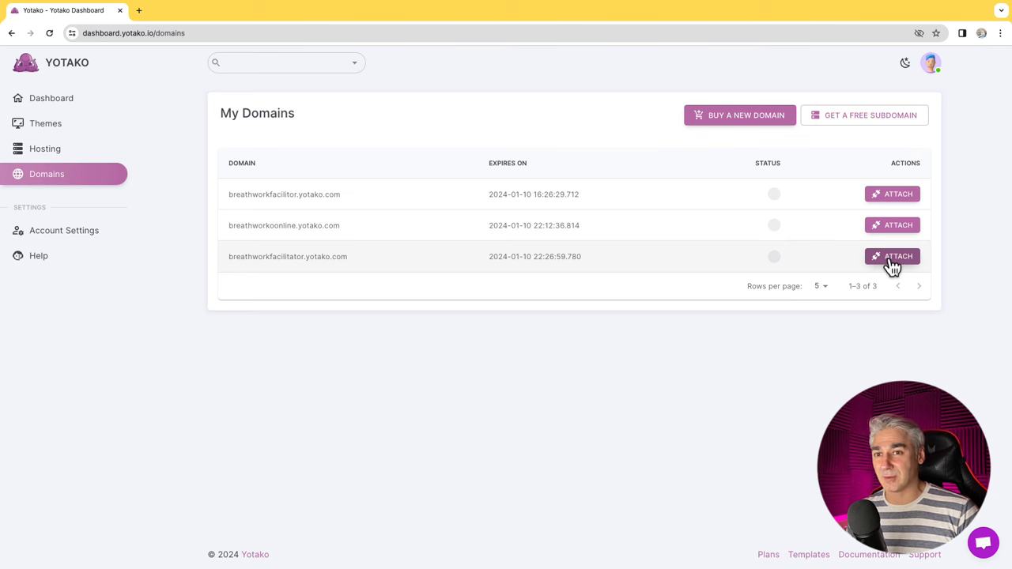
Step: Attach breathworkfacilitator.yotako.com to the free running host and confirm with Yes, Attach
{"action": "left_click", "coordinate": [893, 257]}
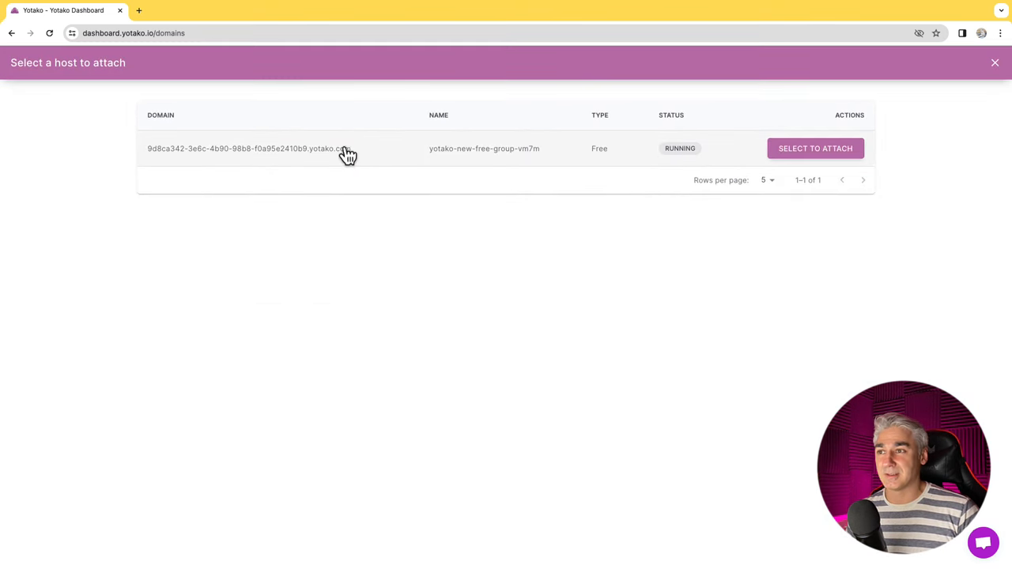
{"action": "left_click", "coordinate": [816, 149]}
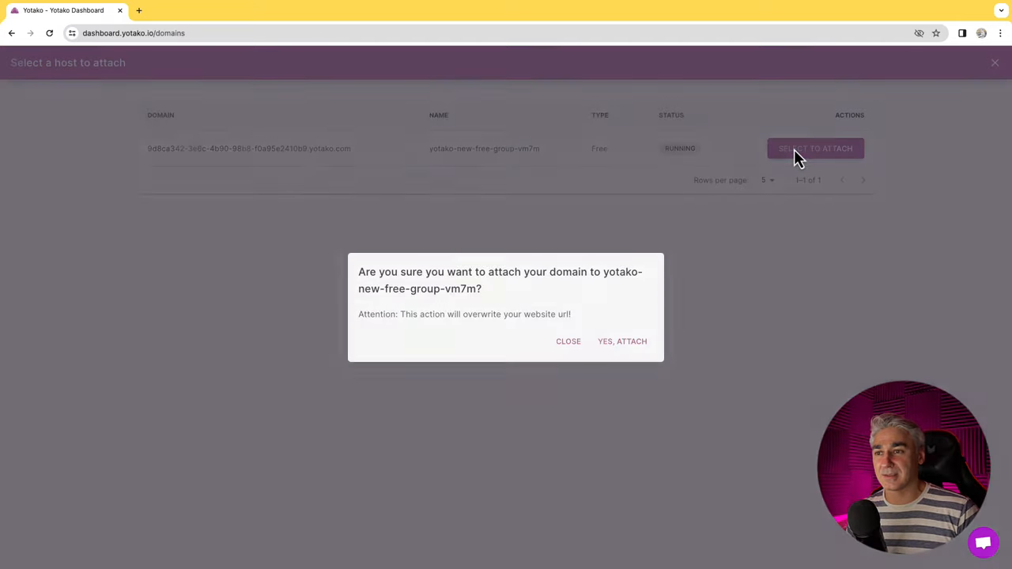
{"action": "left_click", "coordinate": [624, 342]}
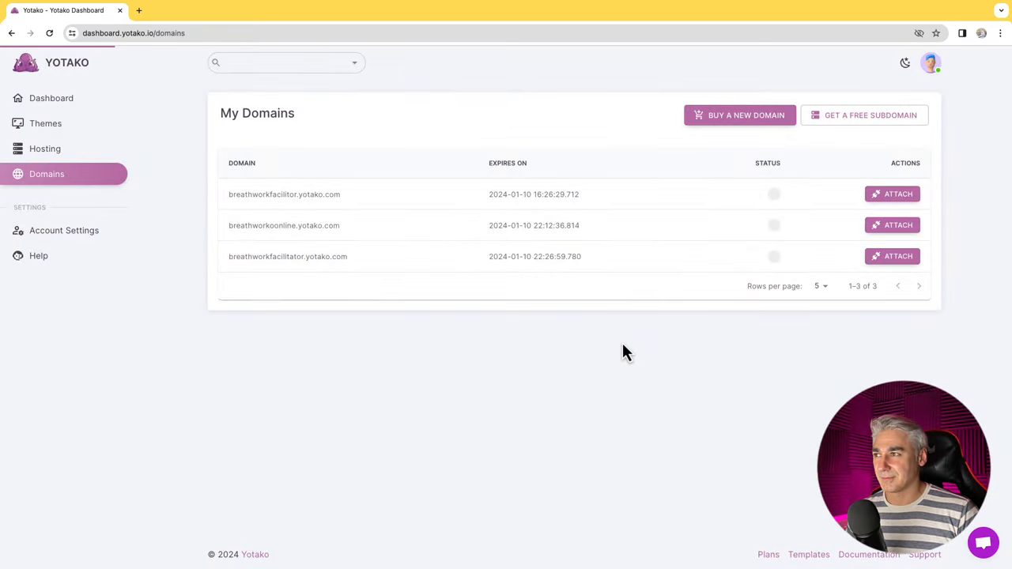
{"action": "left_click", "coordinate": [892, 256]}
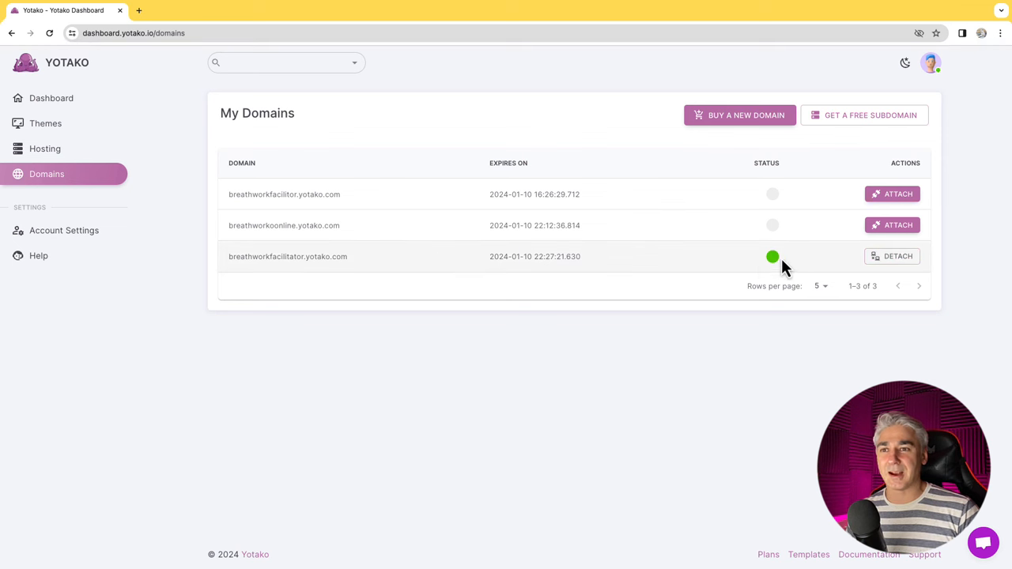
{"action": "mouse_move", "coordinate": [71, 155]}
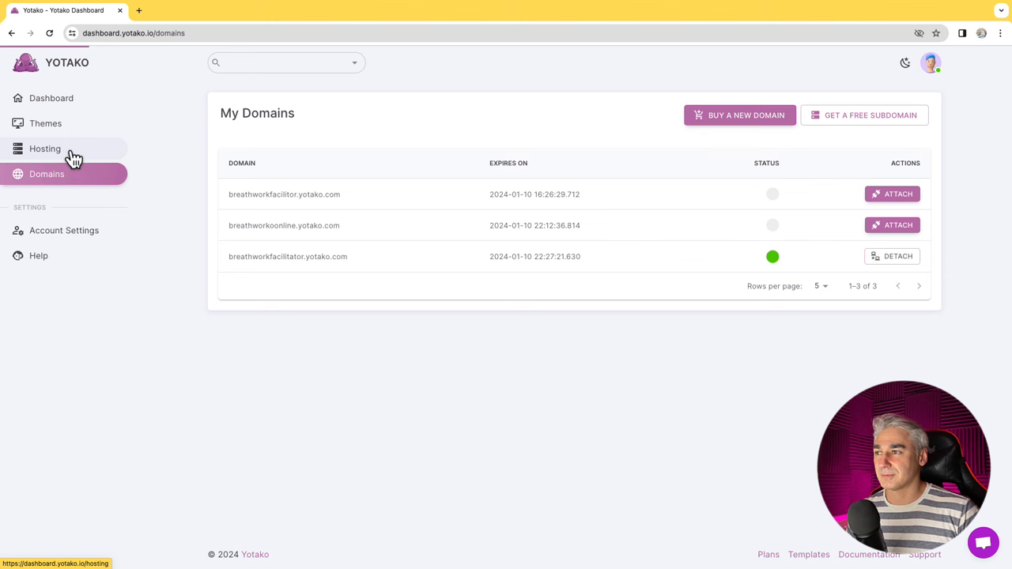
Step: From the Hosting list, launch the live breathworkfacilitator.yotako.com website in a new tab
{"action": "left_click", "coordinate": [45, 149]}
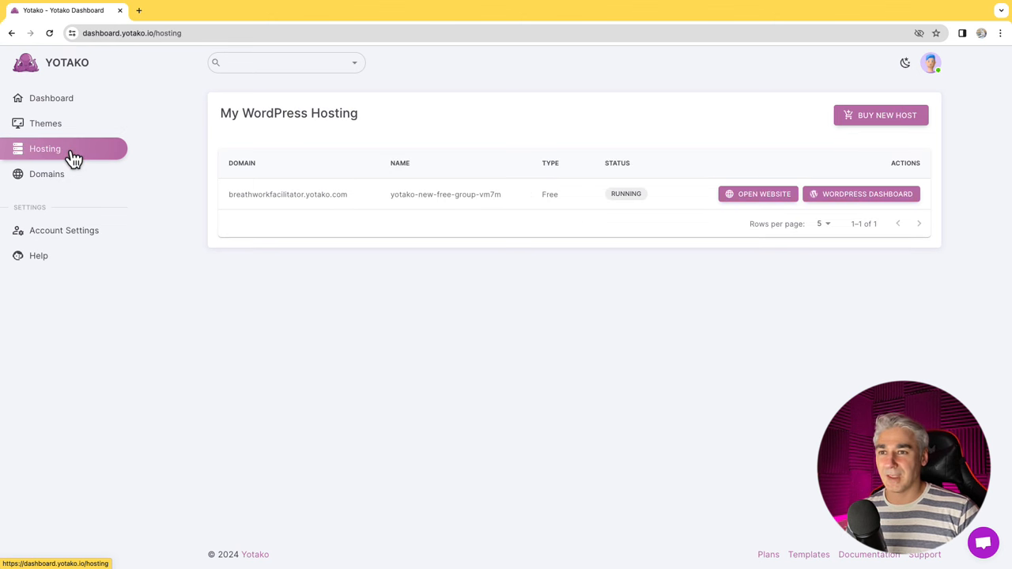
{"action": "mouse_move", "coordinate": [745, 201]}
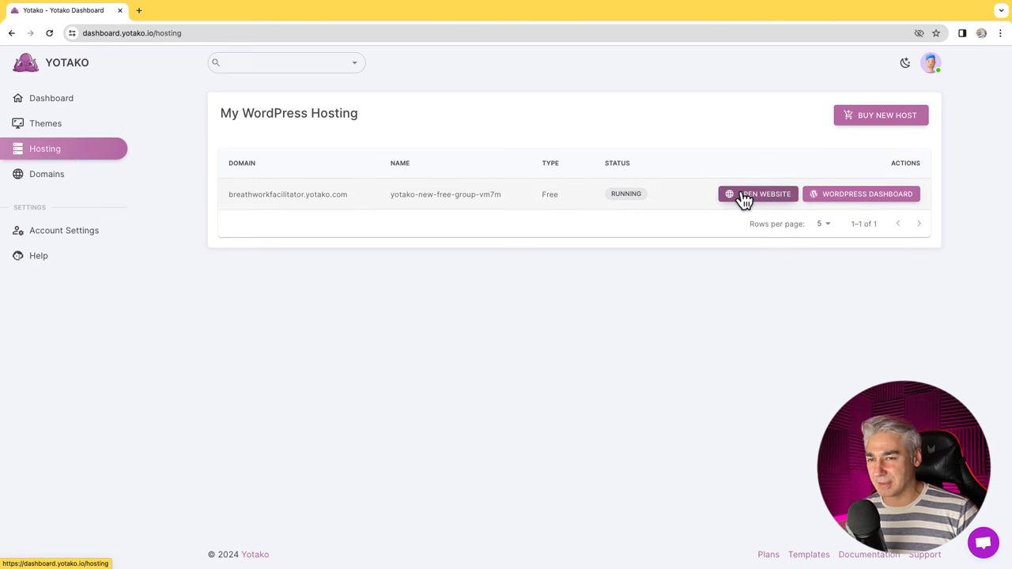
{"action": "left_click", "coordinate": [757, 193]}
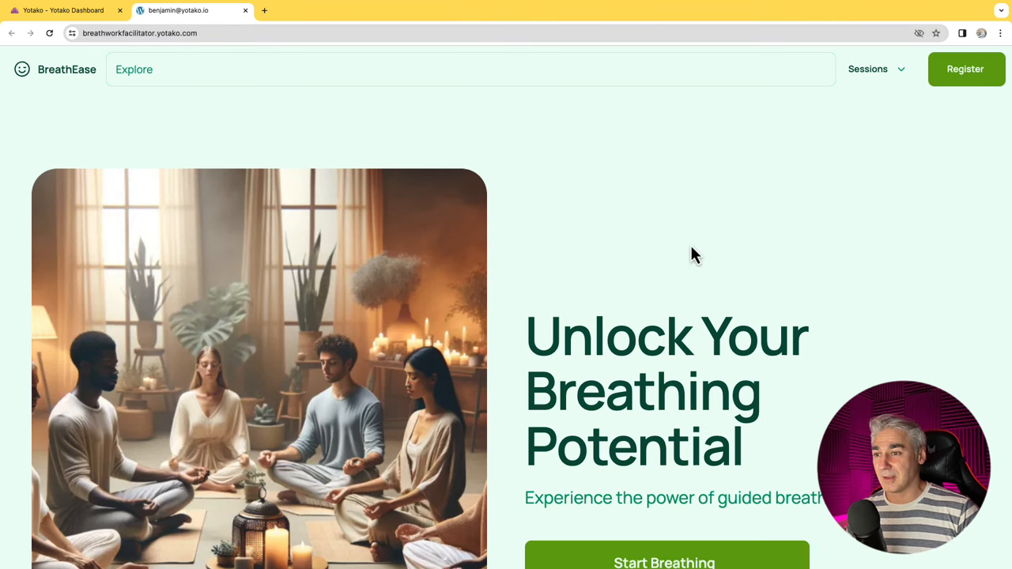
{"action": "scroll", "scroll_direction": "down", "scroll_amount": 3}
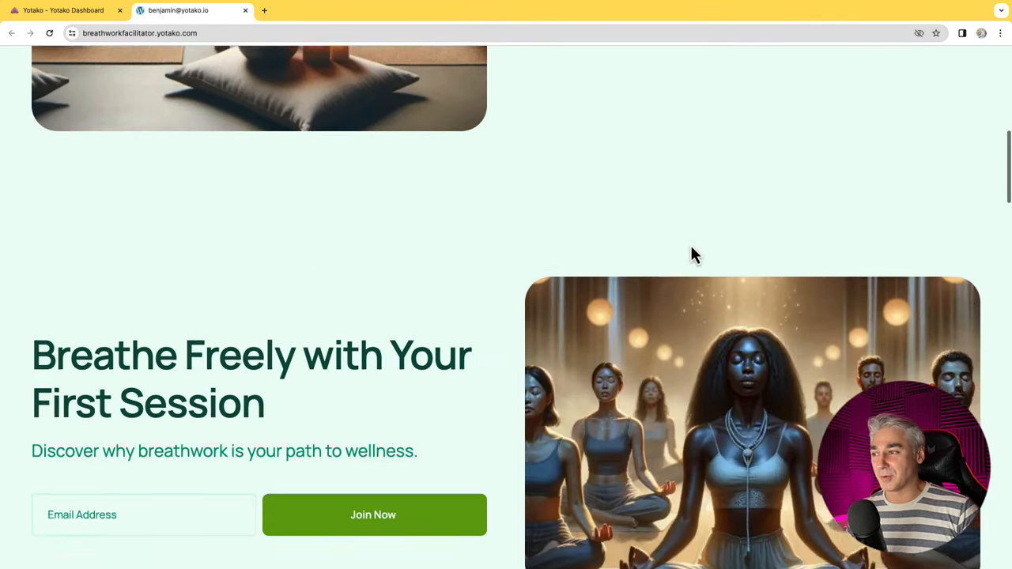
{"action": "scroll", "scroll_direction": "down", "scroll_amount": 3}
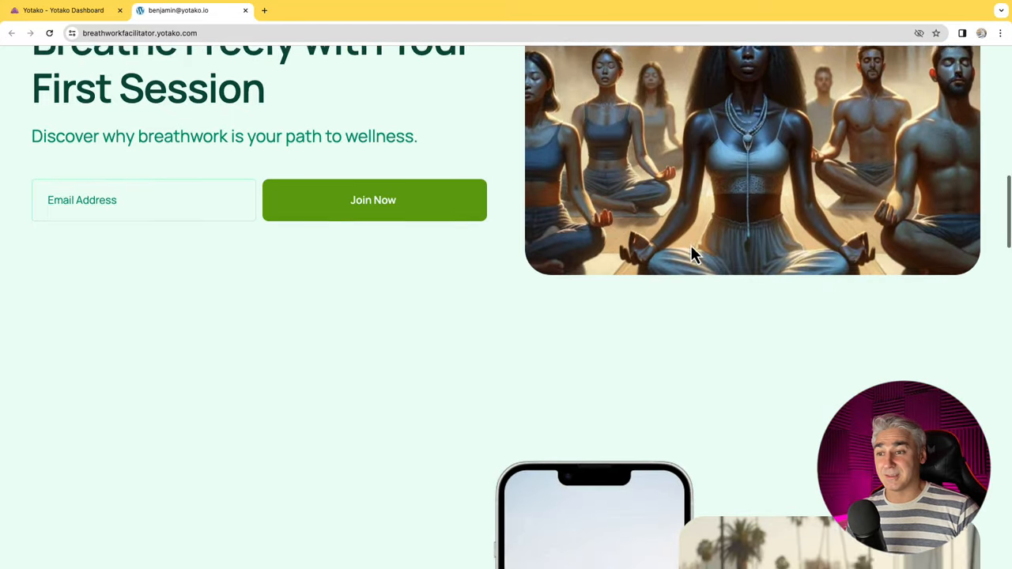
{"action": "scroll", "scroll_direction": "down", "scroll_amount": 3}
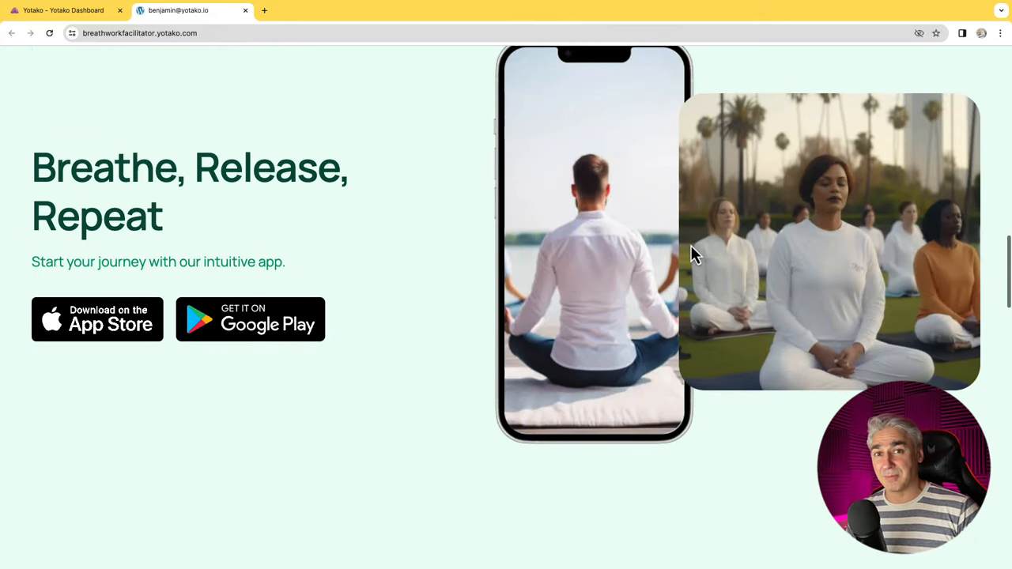
{"action": "scroll", "scroll_direction": "down", "scroll_amount": 3}
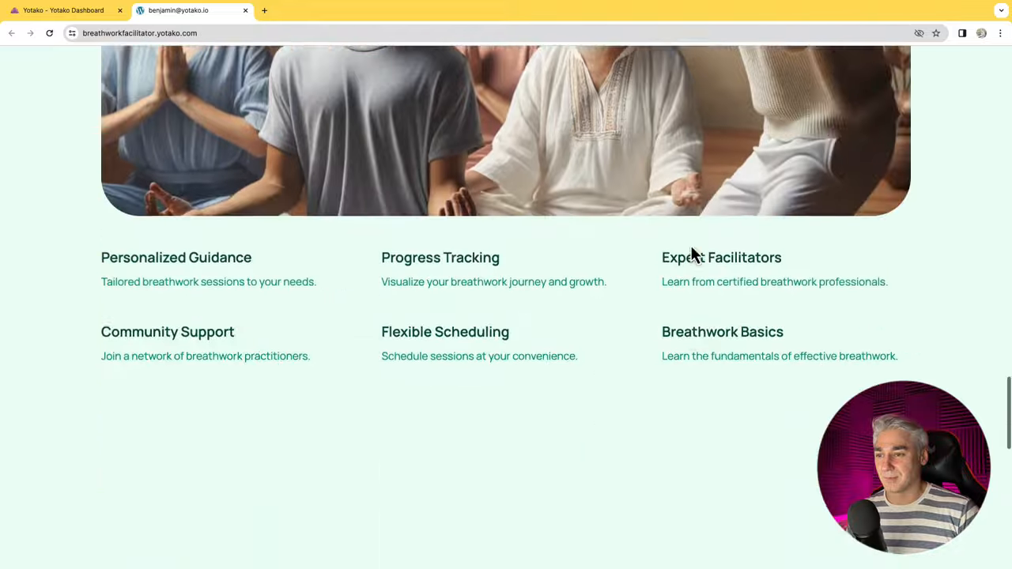
{"action": "scroll", "scroll_direction": "down", "scroll_amount": 3}
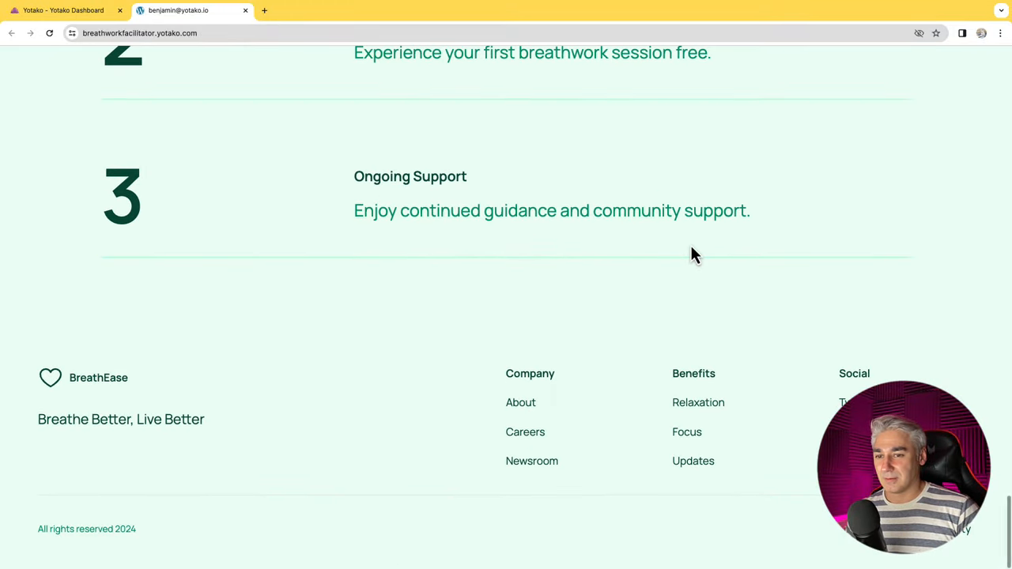
{"action": "scroll", "scroll_direction": "up", "scroll_amount": 3}
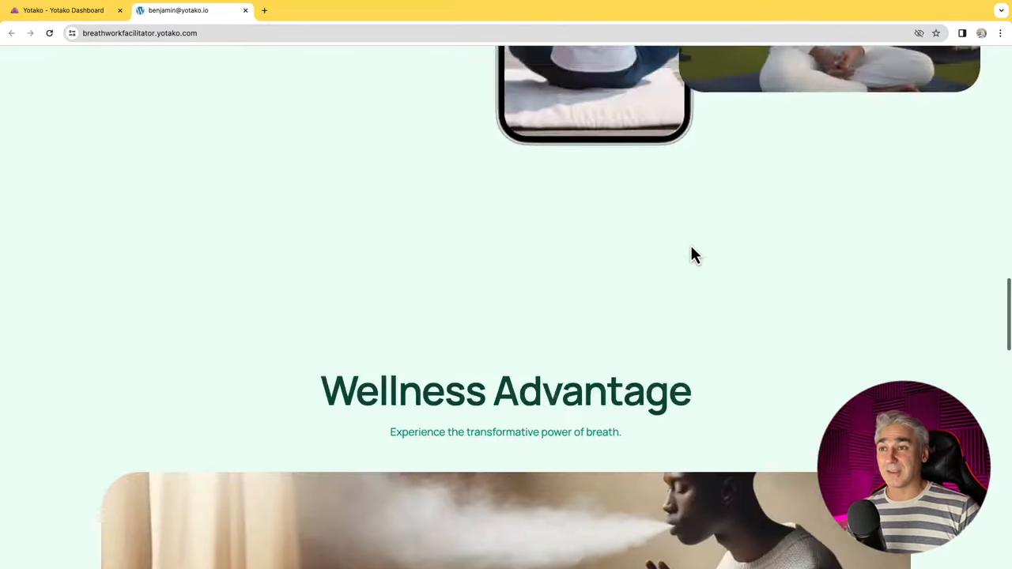
{"action": "scroll", "scroll_direction": "up", "scroll_amount": 3}
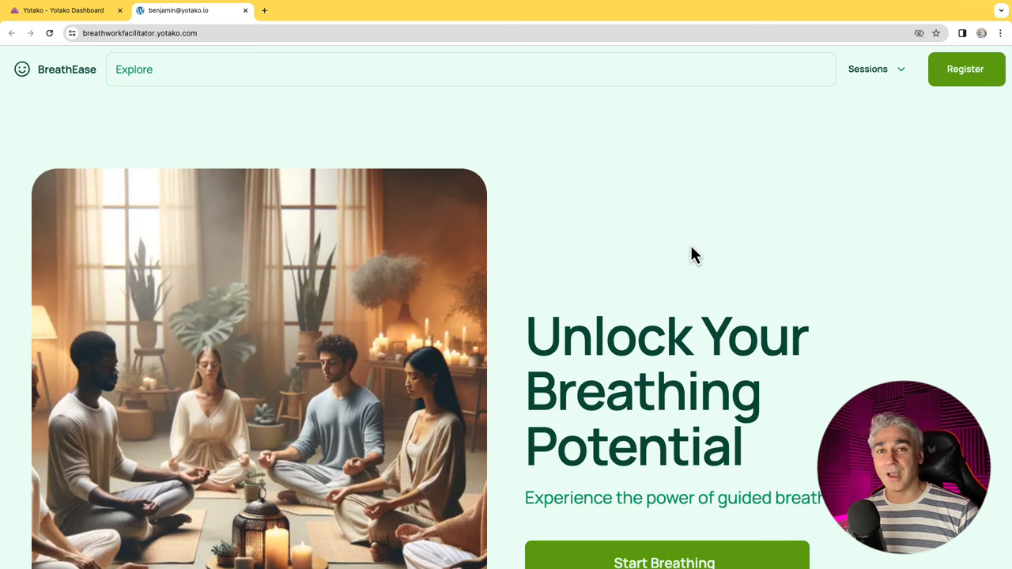